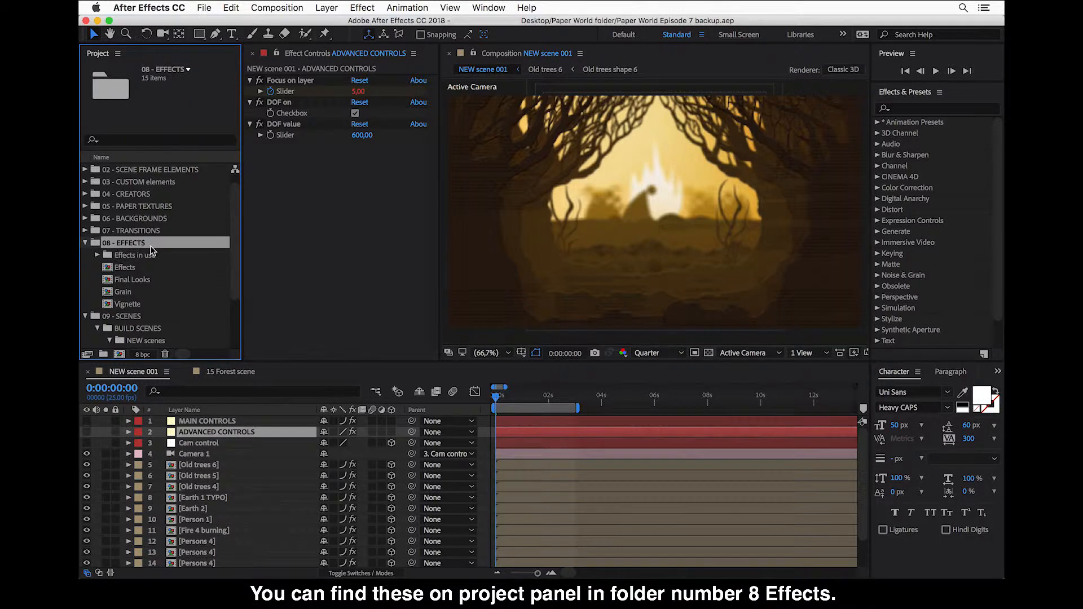
{"action": "mouse_move", "coordinate": [139, 275]}
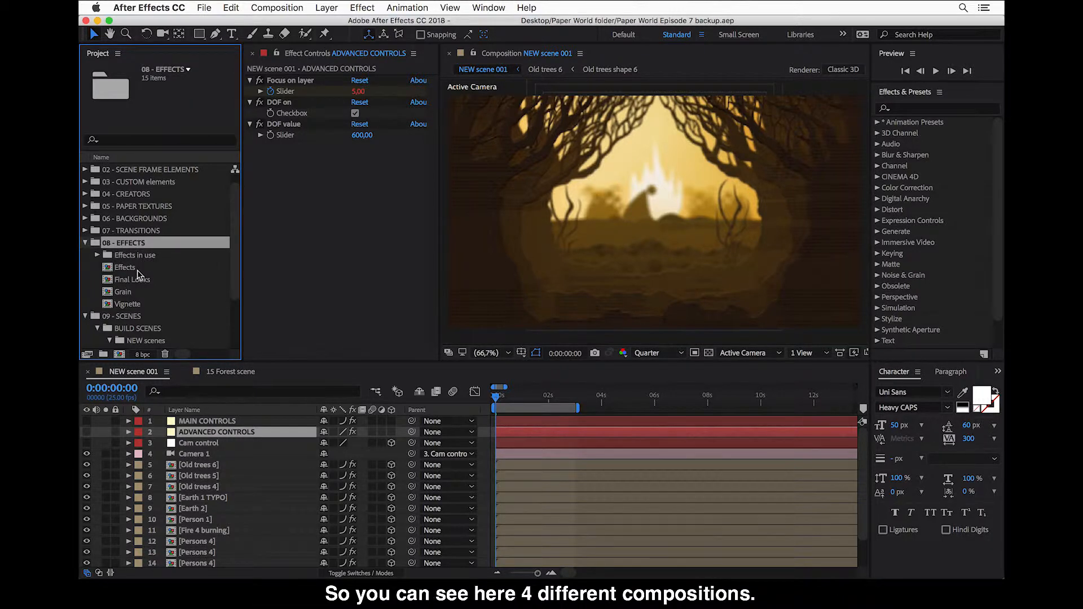
{"action": "mouse_move", "coordinate": [126, 309]}
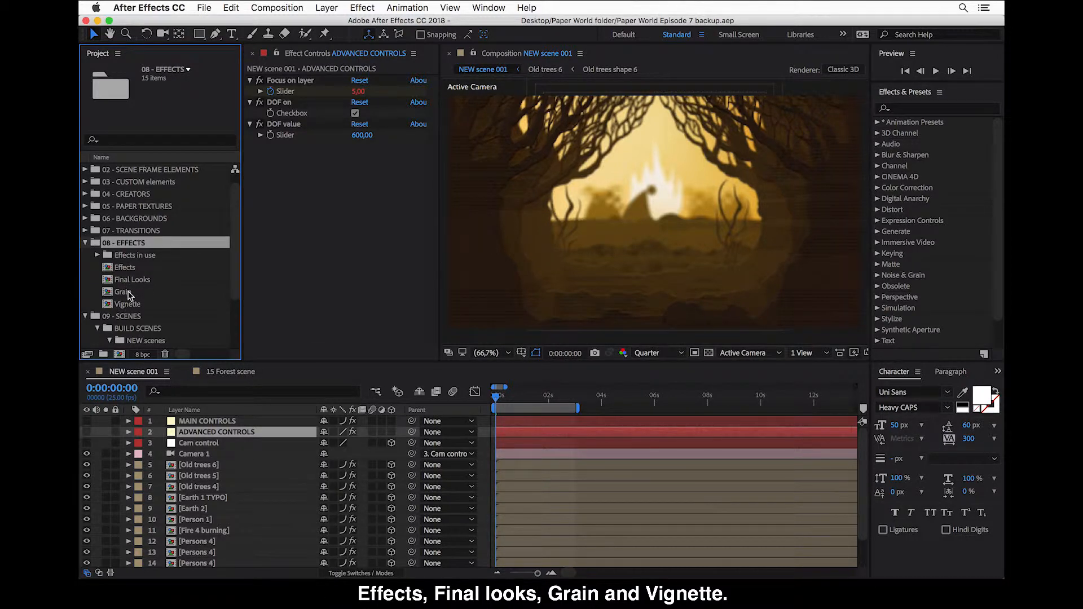
{"action": "mouse_move", "coordinate": [128, 283]}
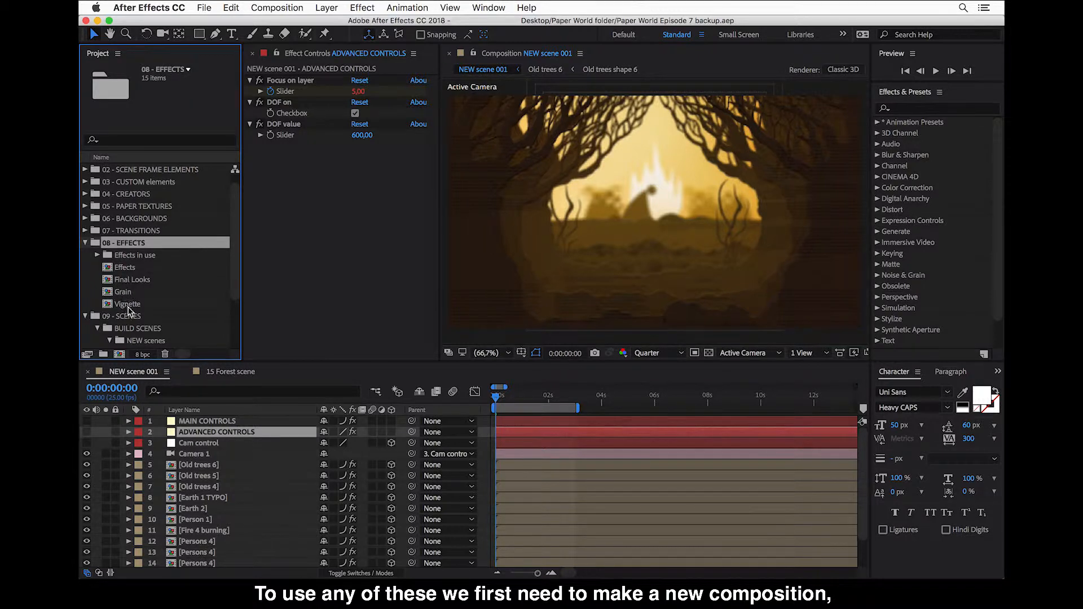
{"action": "mouse_move", "coordinate": [147, 320]}
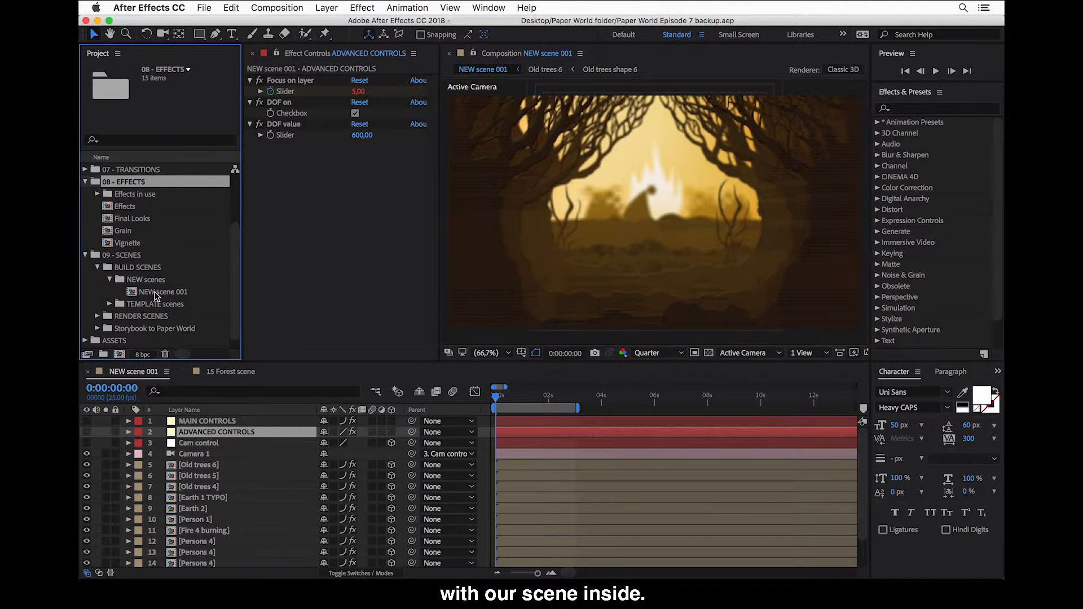
{"action": "mouse_move", "coordinate": [145, 242]}
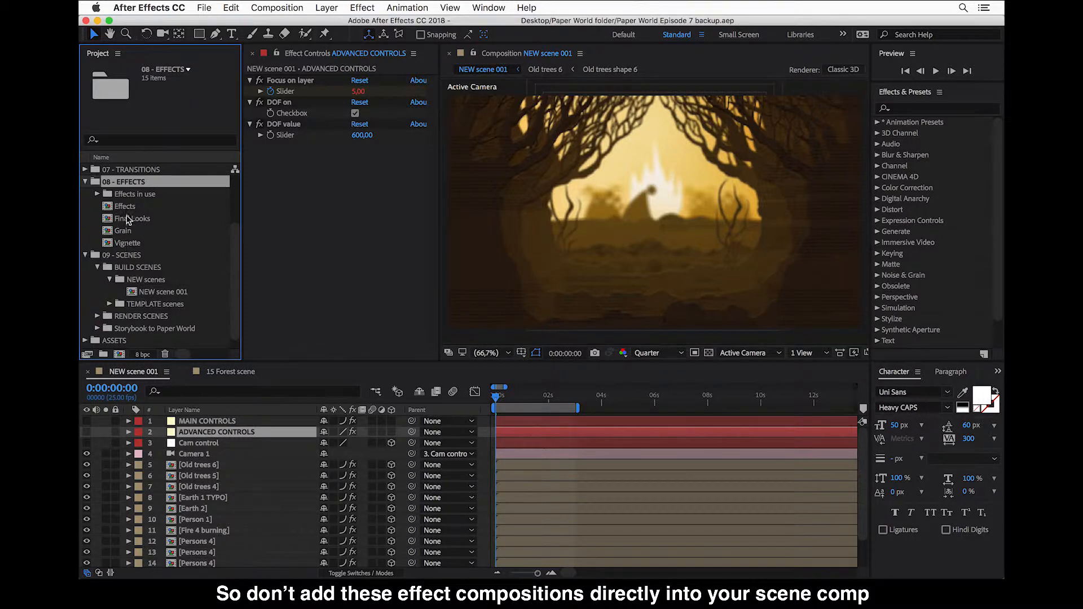
{"action": "mouse_move", "coordinate": [120, 249]}
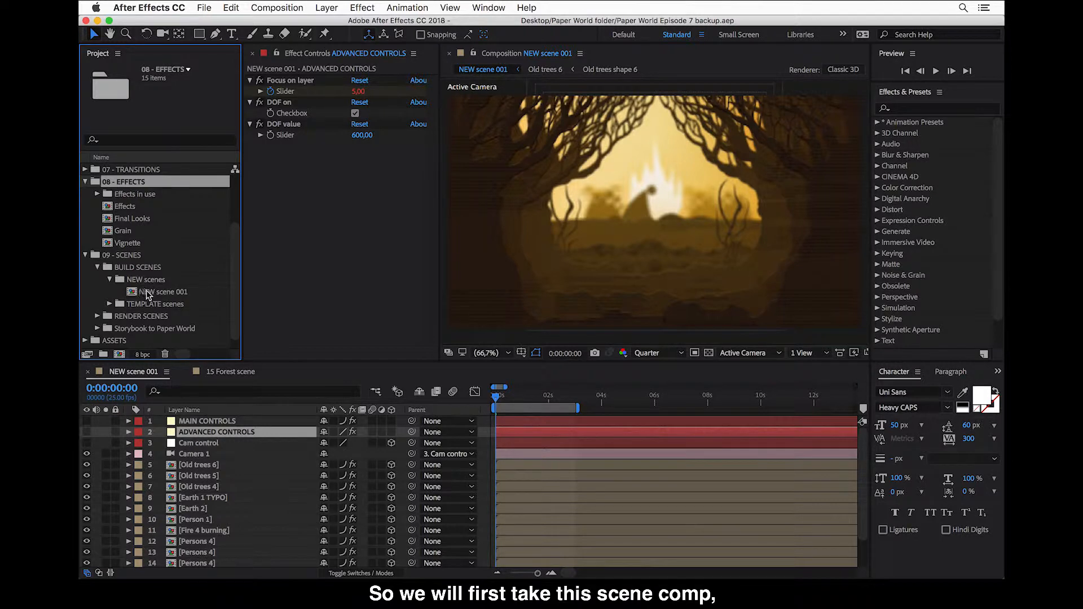
Create a composition from NEW scene 001 and name it 'NEW scene 001 FX'
{"action": "left_click", "coordinate": [164, 292]}
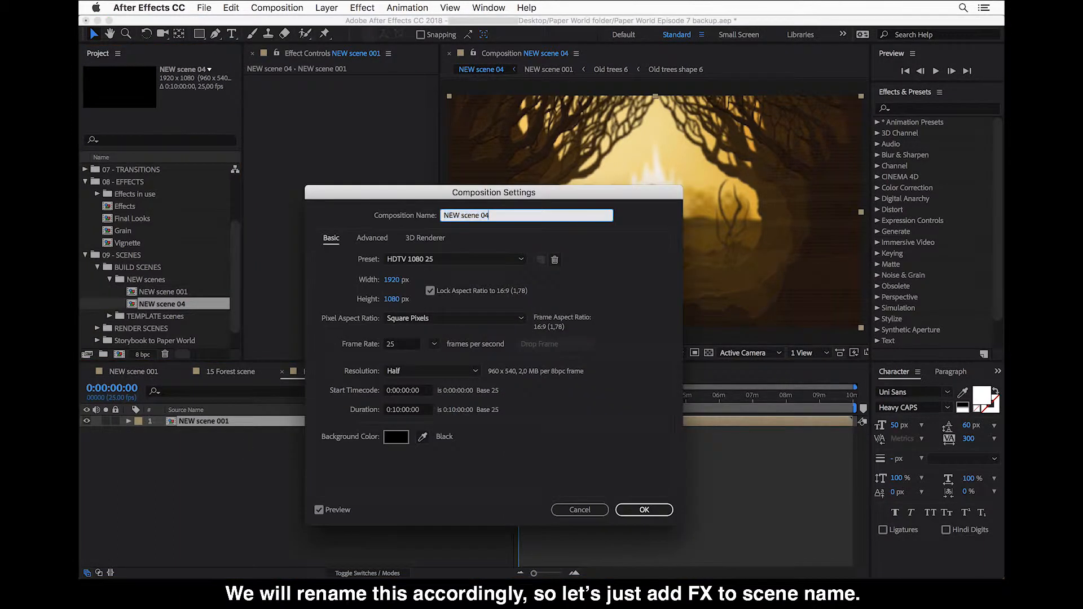
{"action": "type", "text": "NEW scene 001"}
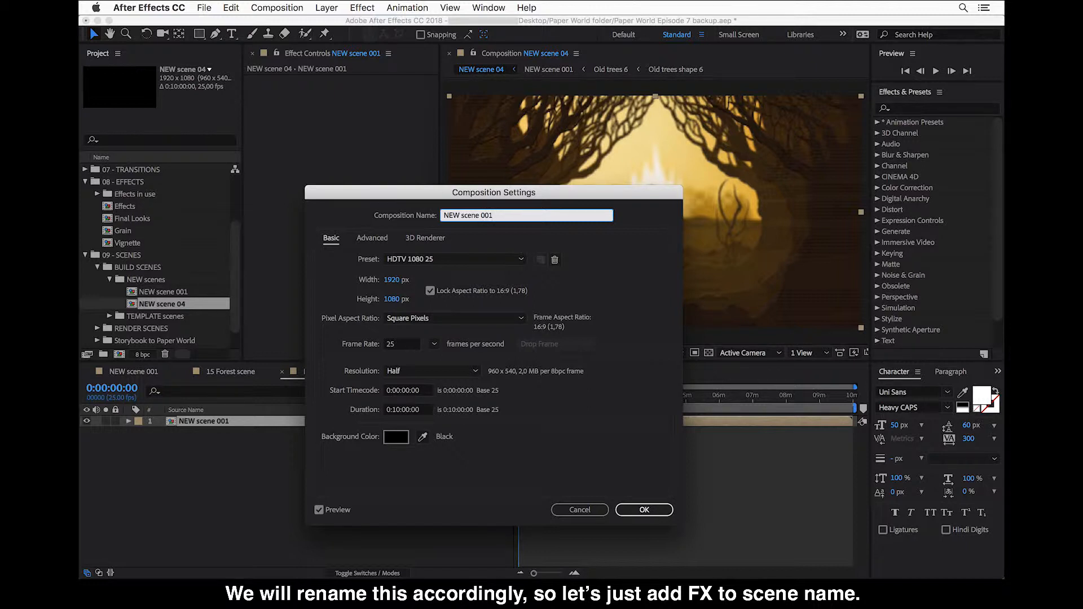
{"action": "type", "text": "FX"}
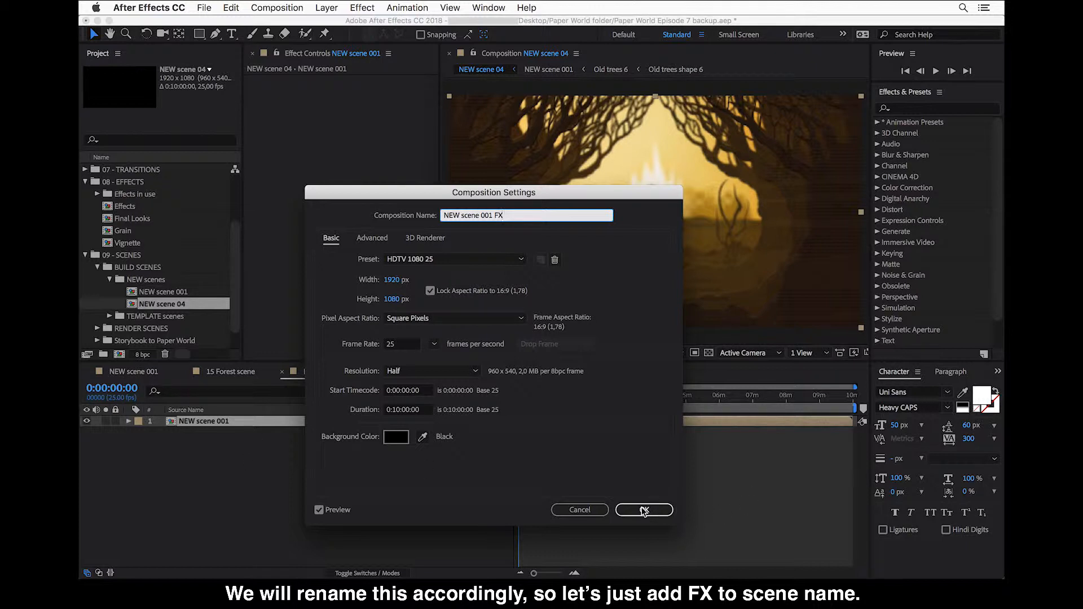
{"action": "left_click", "coordinate": [642, 510]}
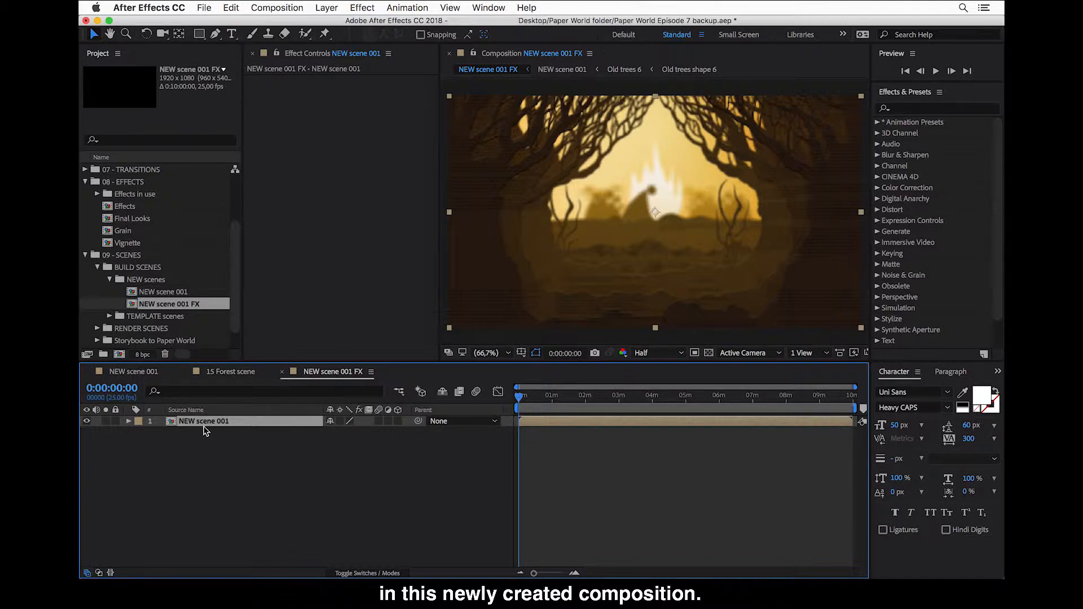
{"action": "mouse_move", "coordinate": [158, 286]}
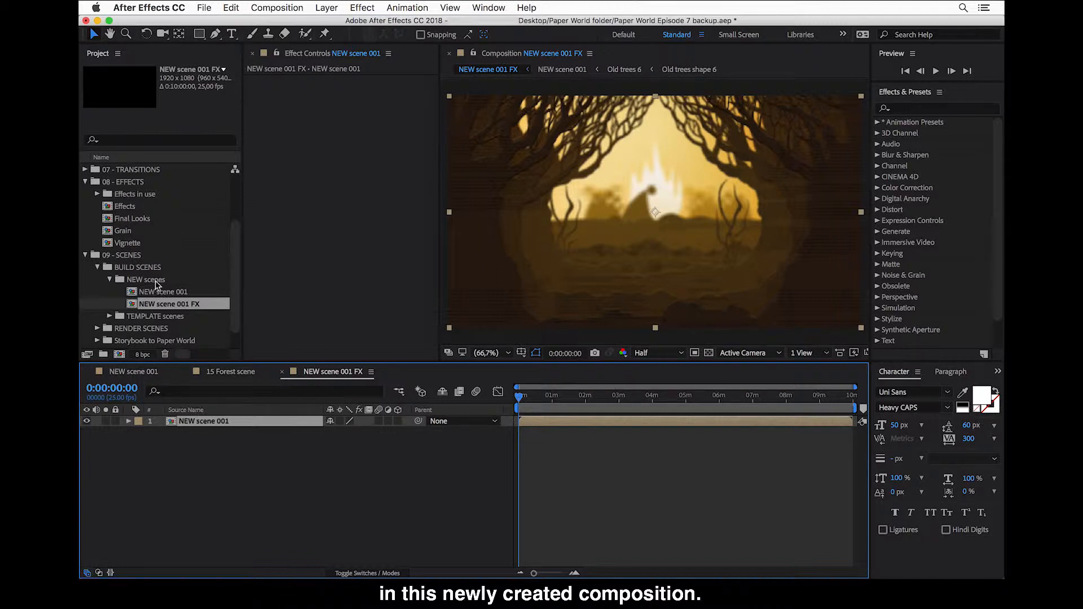
Duplicate Final Looks into Final Looks 8 above the scene with Collapse Transformations enabled
{"action": "left_click", "coordinate": [132, 218]}
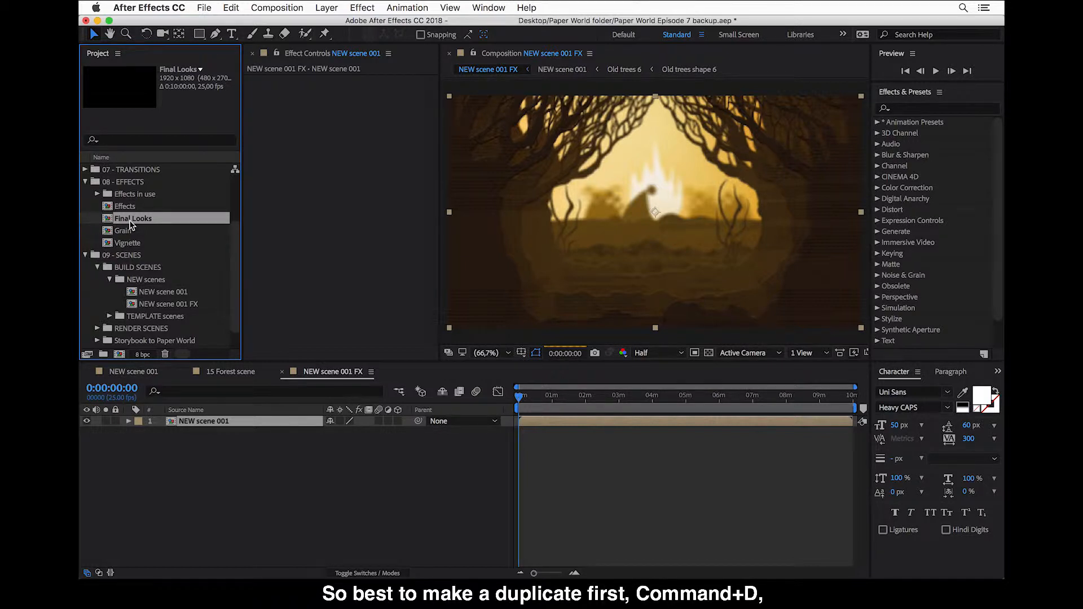
{"action": "key", "text": "cmd+d"}
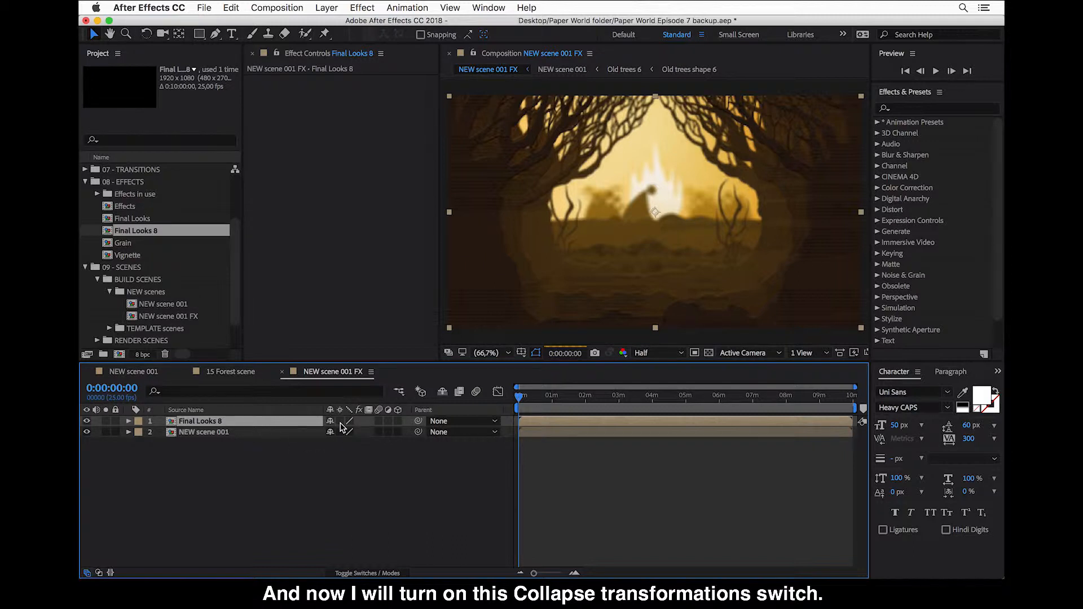
{"action": "left_click", "coordinate": [330, 420]}
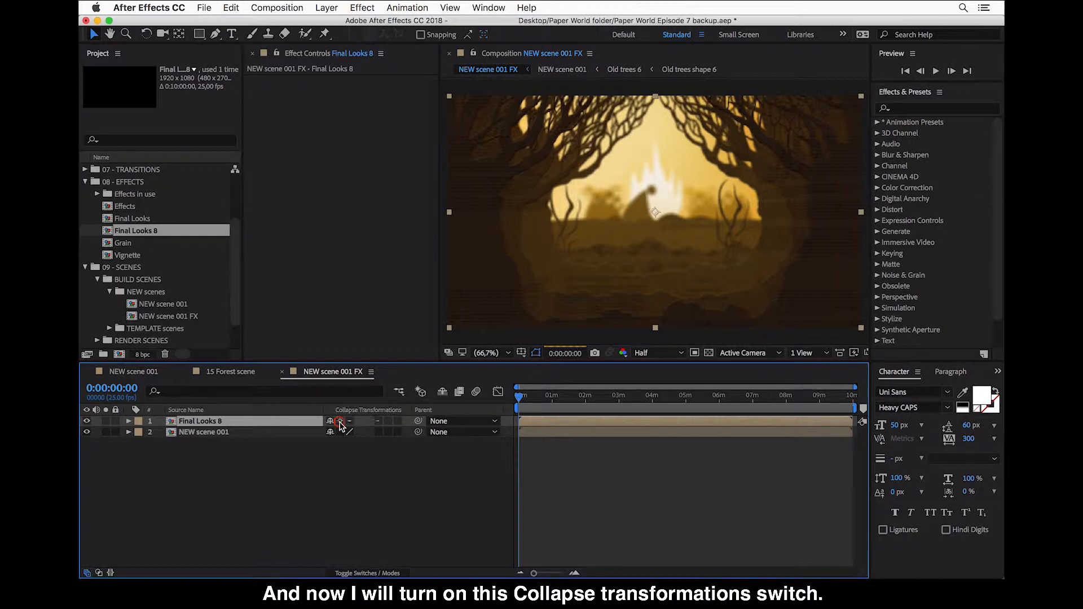
{"action": "left_click", "coordinate": [340, 421]}
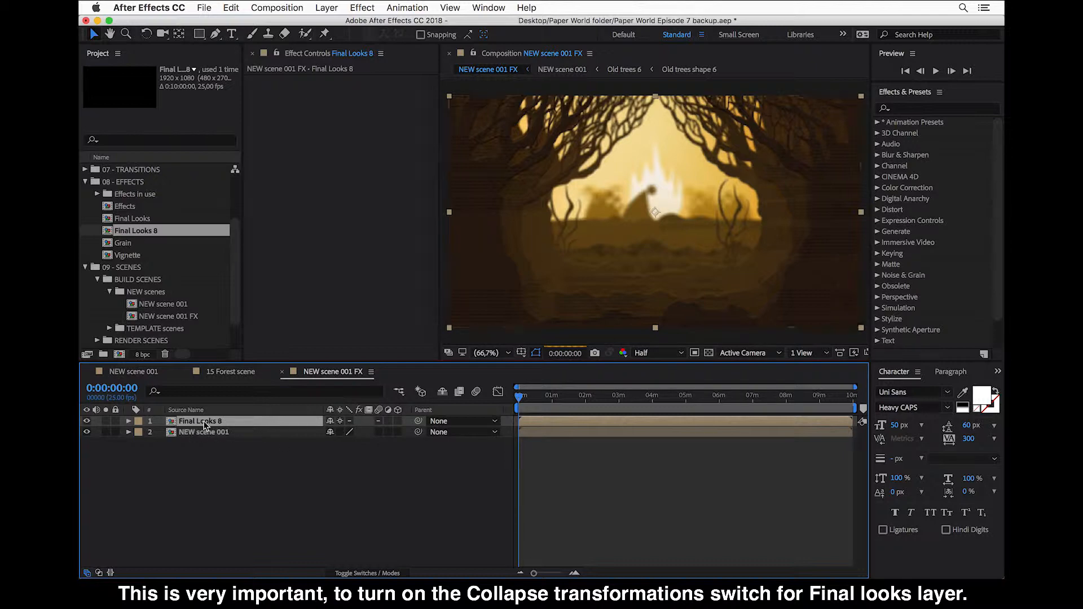
{"action": "left_click", "coordinate": [339, 421]}
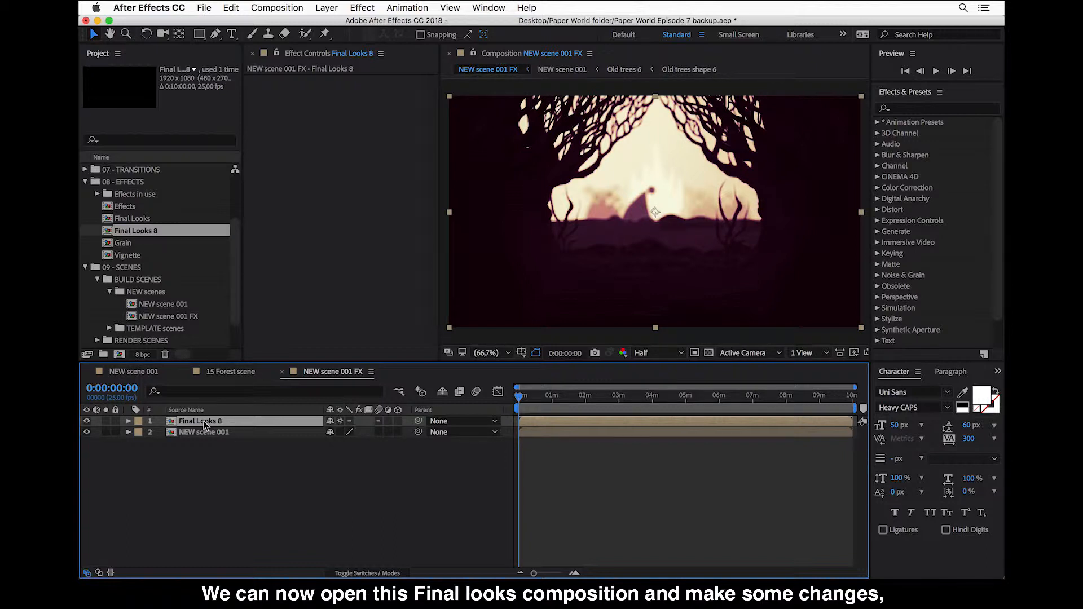
Inside Final Looks 8, hide Soft Color, Dreamy Pink and Gloomy BW so only Dynamic shows
{"action": "double_click", "coordinate": [136, 230]}
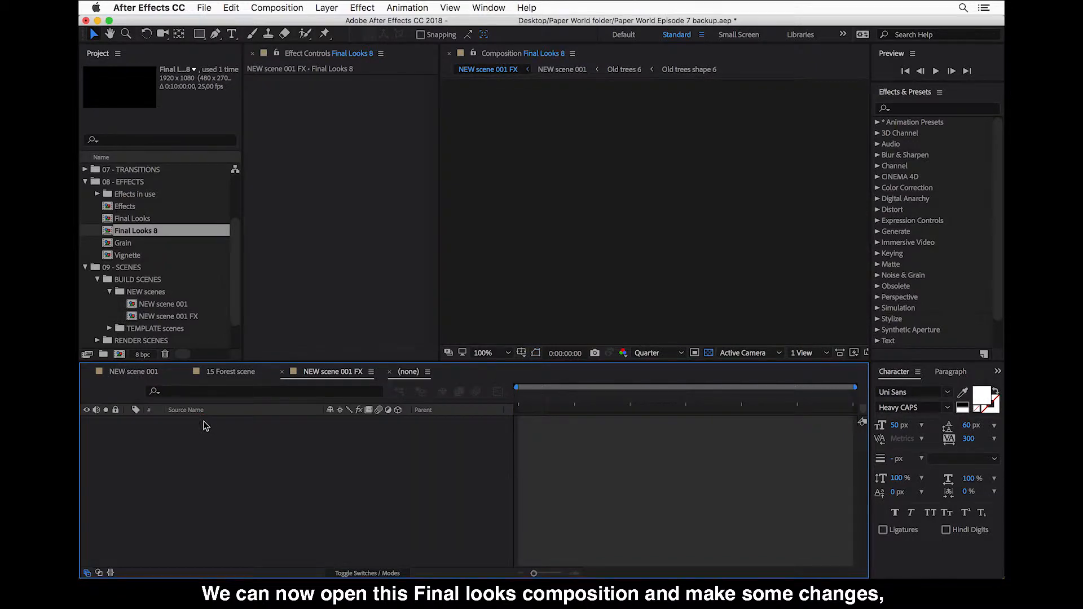
{"action": "double_click", "coordinate": [135, 231]}
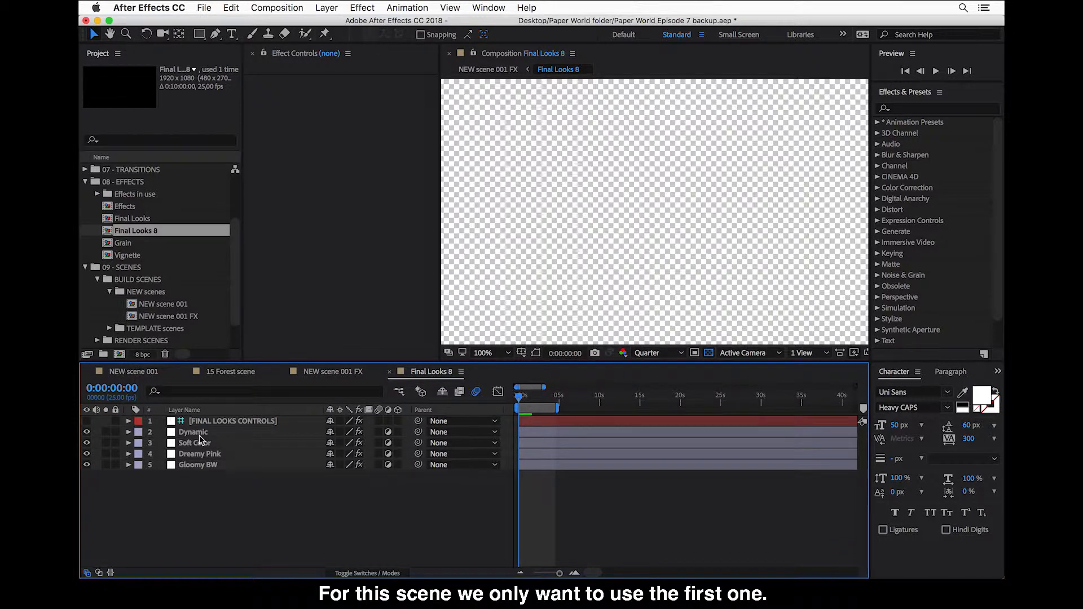
{"action": "mouse_move", "coordinate": [219, 429]}
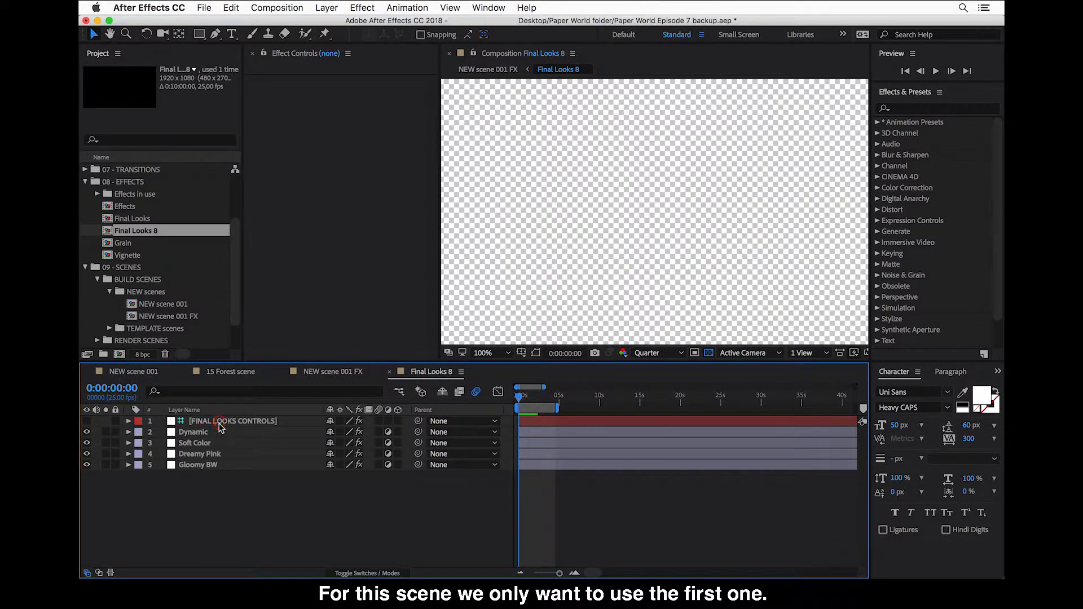
{"action": "left_click", "coordinate": [233, 421]}
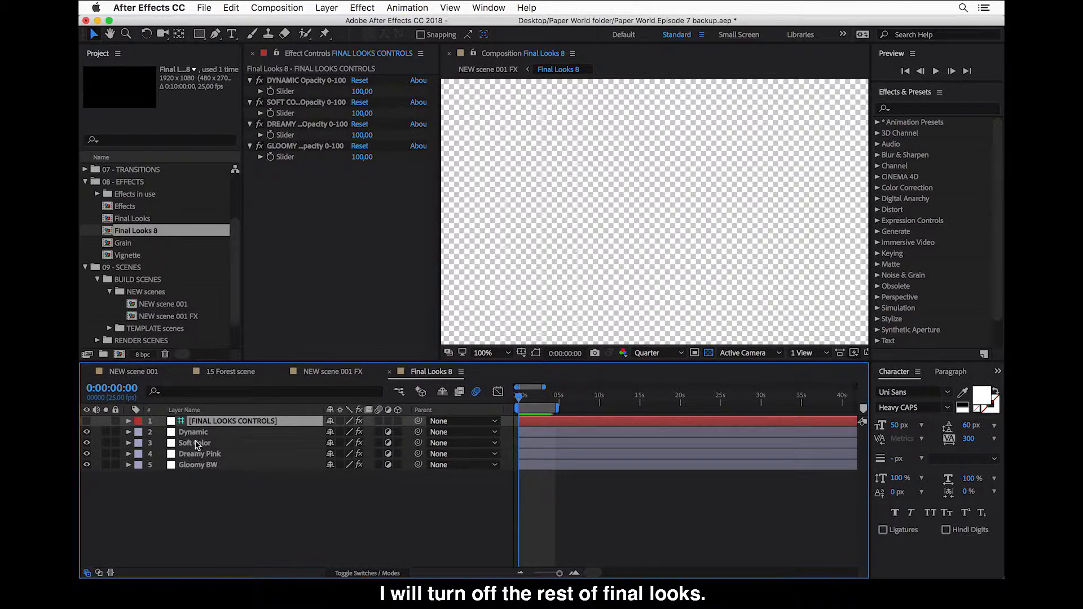
{"action": "left_click", "coordinate": [87, 443]}
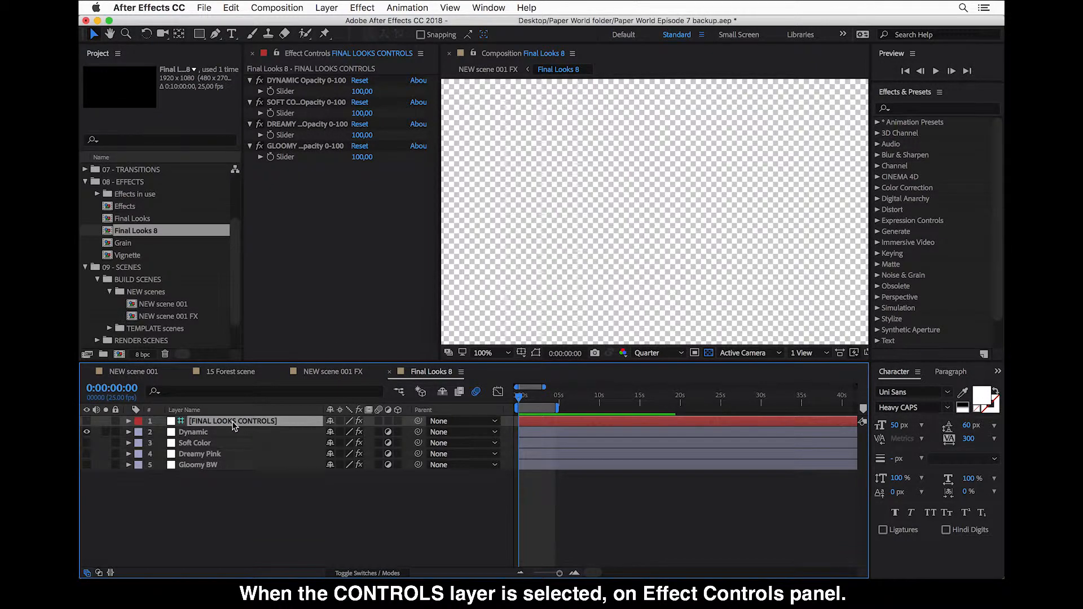
{"action": "mouse_move", "coordinate": [336, 93]}
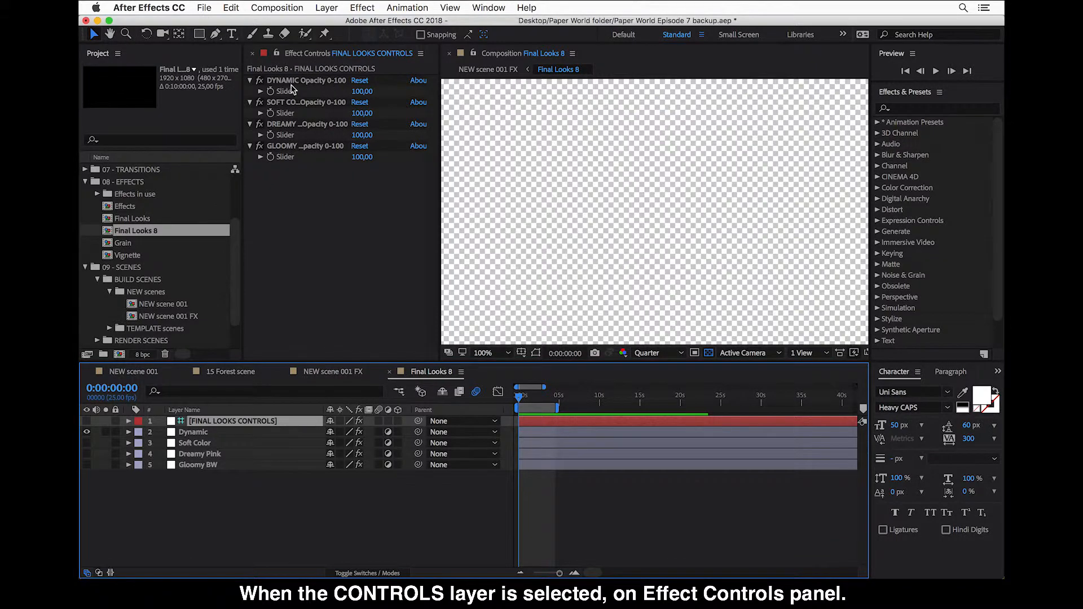
Lower the Dynamic look opacity control to 65
{"action": "double_click", "coordinate": [362, 91]}
{"action": "type", "text": "65"}
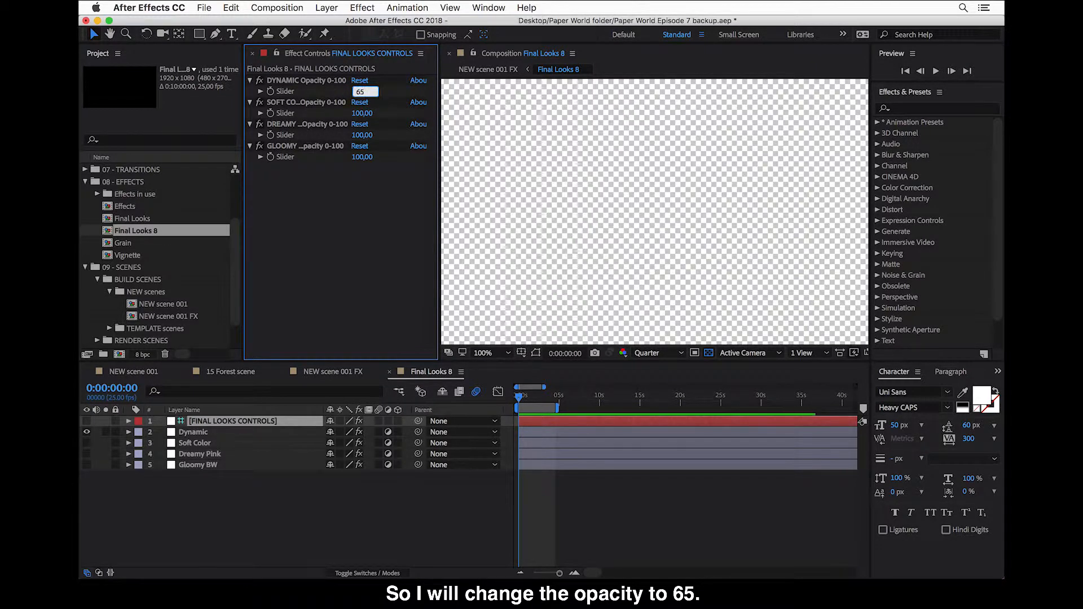
{"action": "key", "text": "Return"}
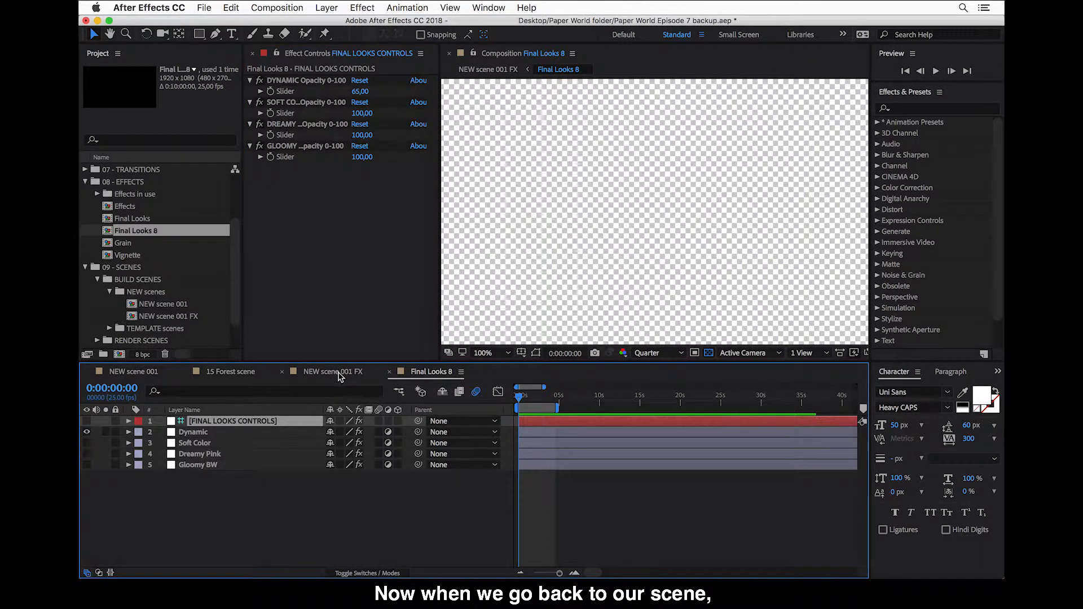
Back in NEW scene 001 FX, toggle Final Looks 8 visibility to compare the graded and original scene
{"action": "left_click", "coordinate": [332, 371]}
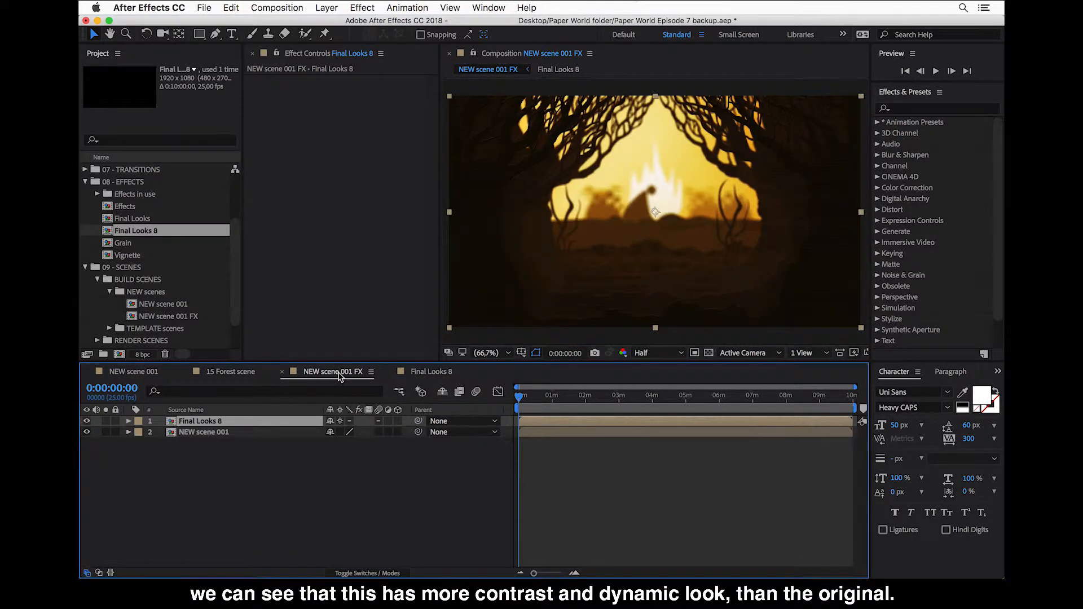
{"action": "mouse_move", "coordinate": [570, 311]}
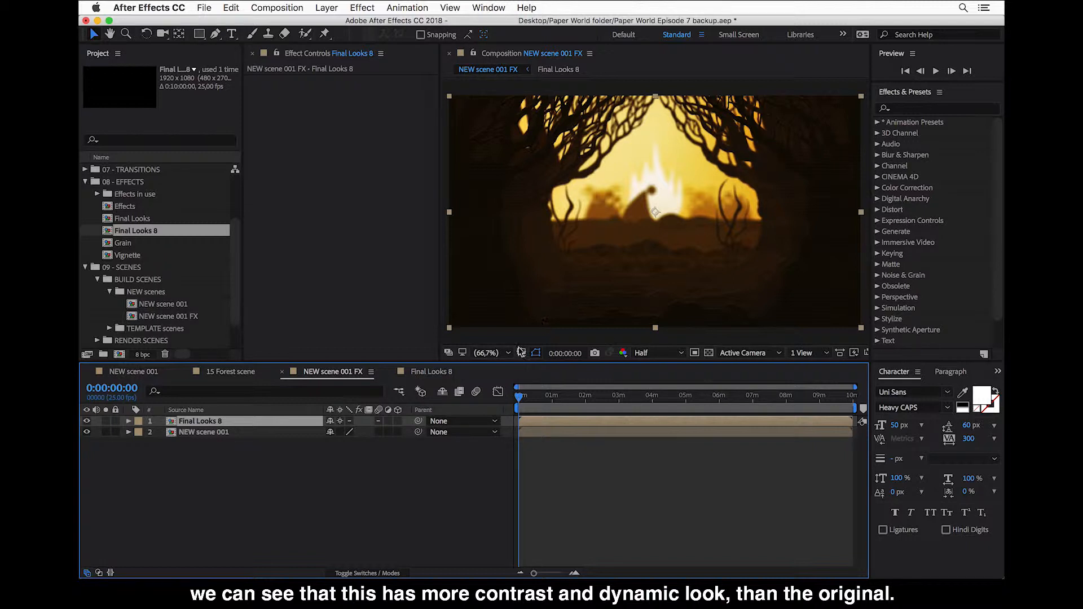
{"action": "left_click", "coordinate": [87, 421]}
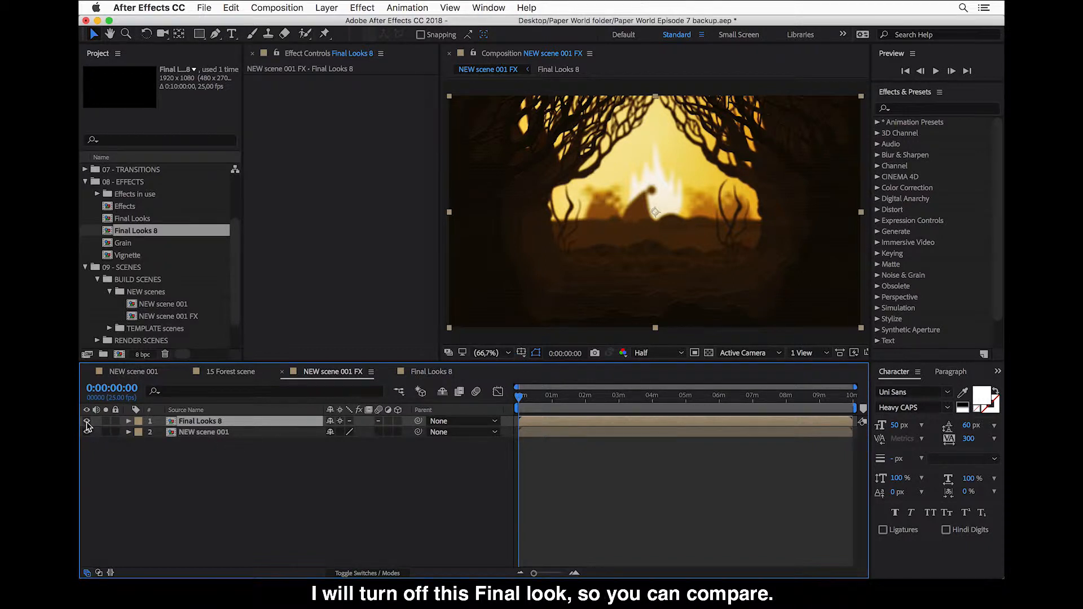
{"action": "left_click", "coordinate": [86, 421]}
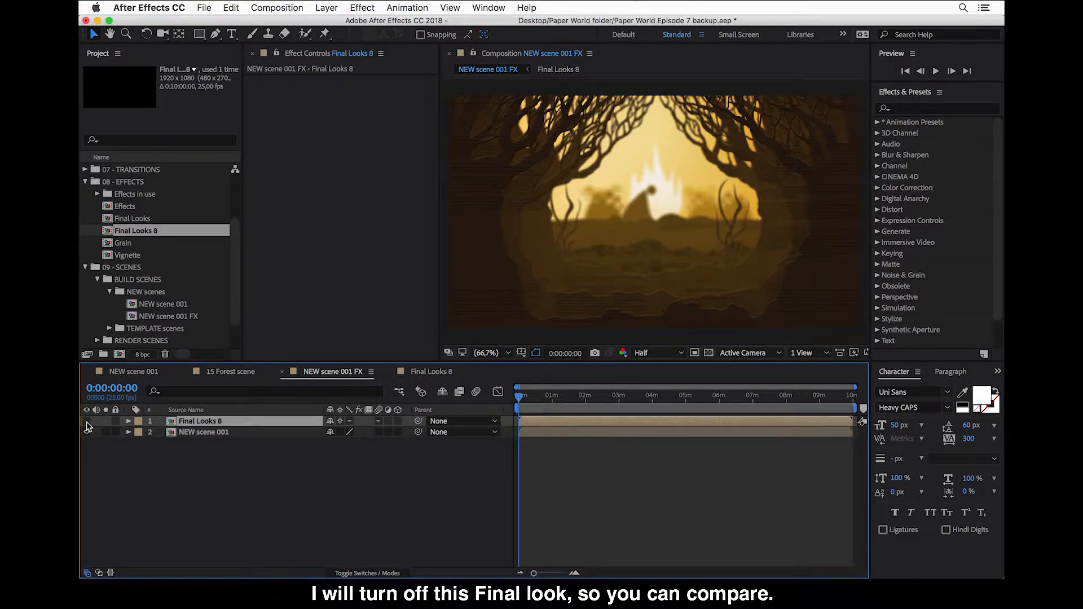
{"action": "left_click", "coordinate": [87, 421]}
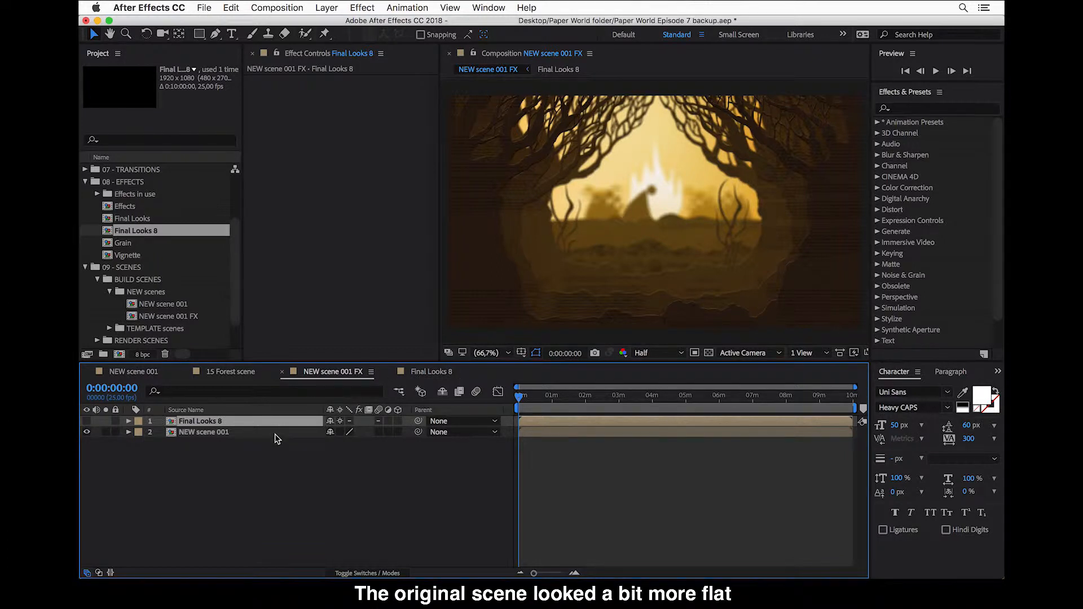
{"action": "mouse_move", "coordinate": [521, 306]}
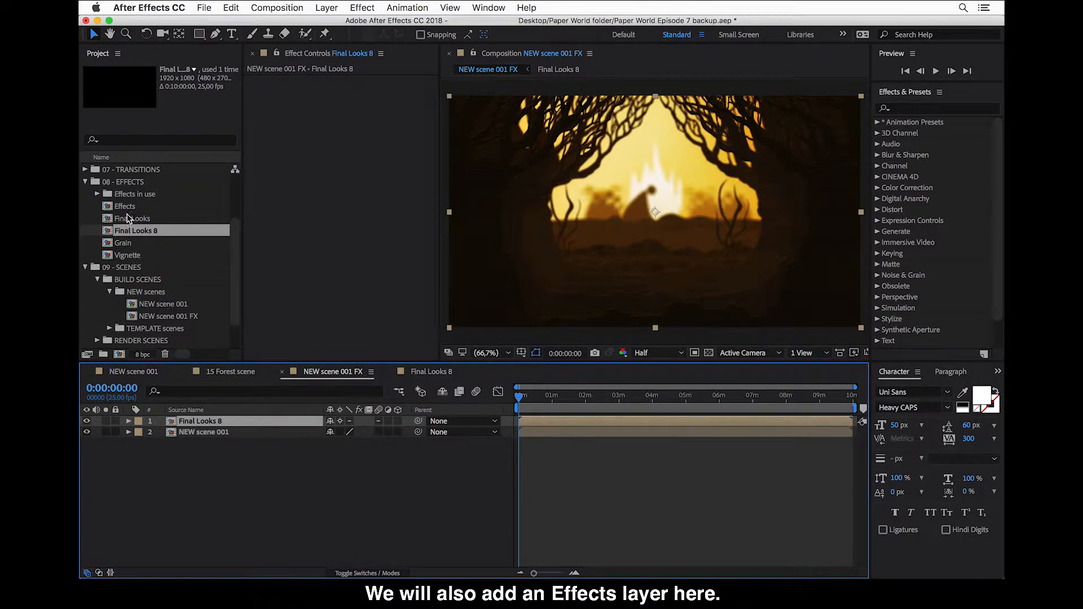
Duplicate Effects into Effects 6 as the top FX layer with Collapse Transformations enabled
{"action": "left_click", "coordinate": [126, 206]}
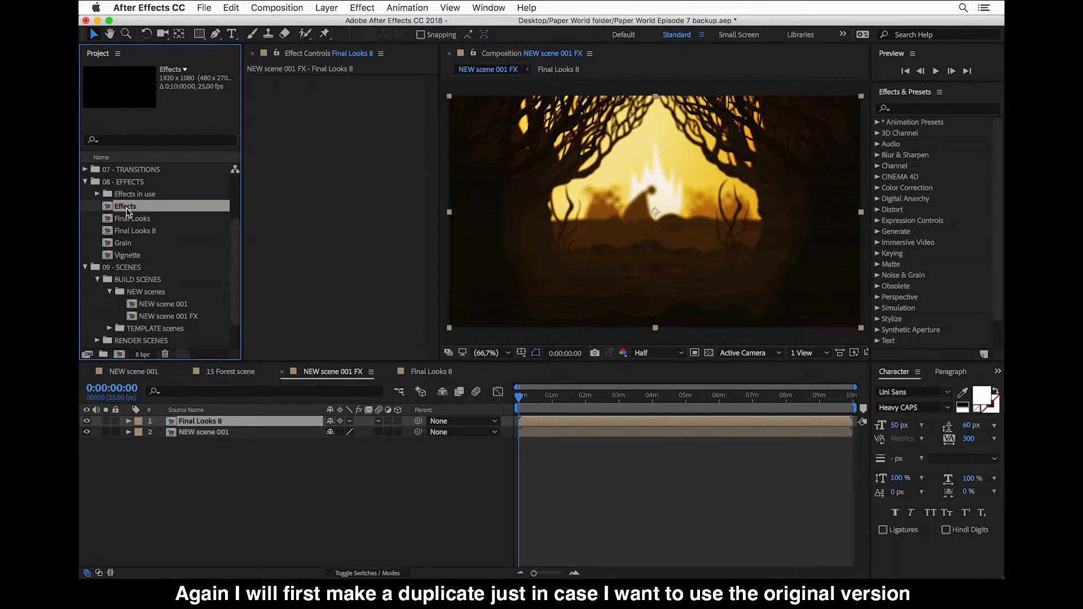
{"action": "key", "text": "cmd+d"}
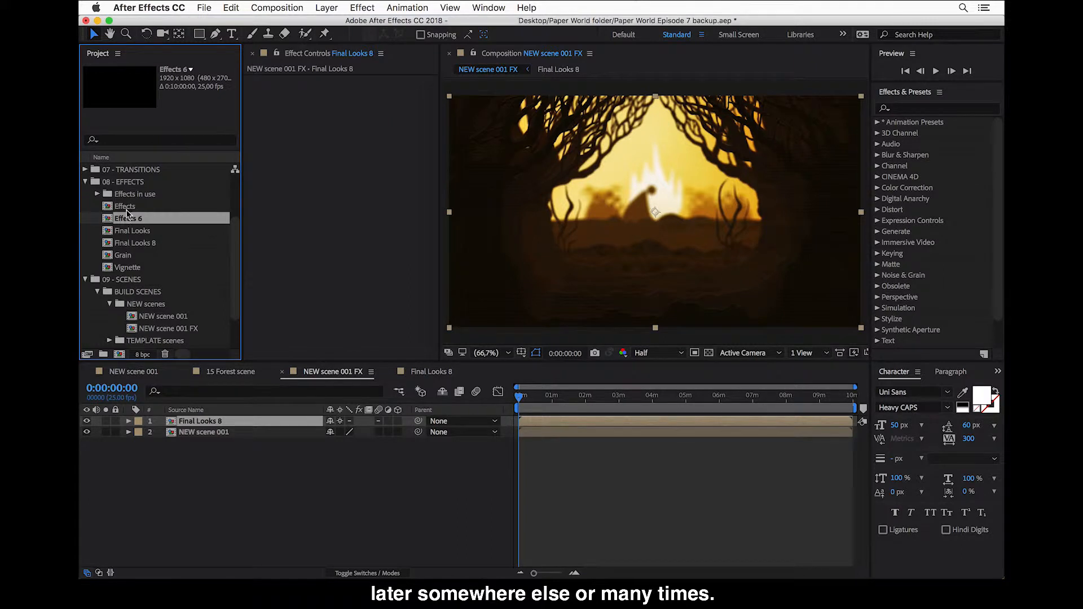
{"action": "left_click", "coordinate": [127, 218]}
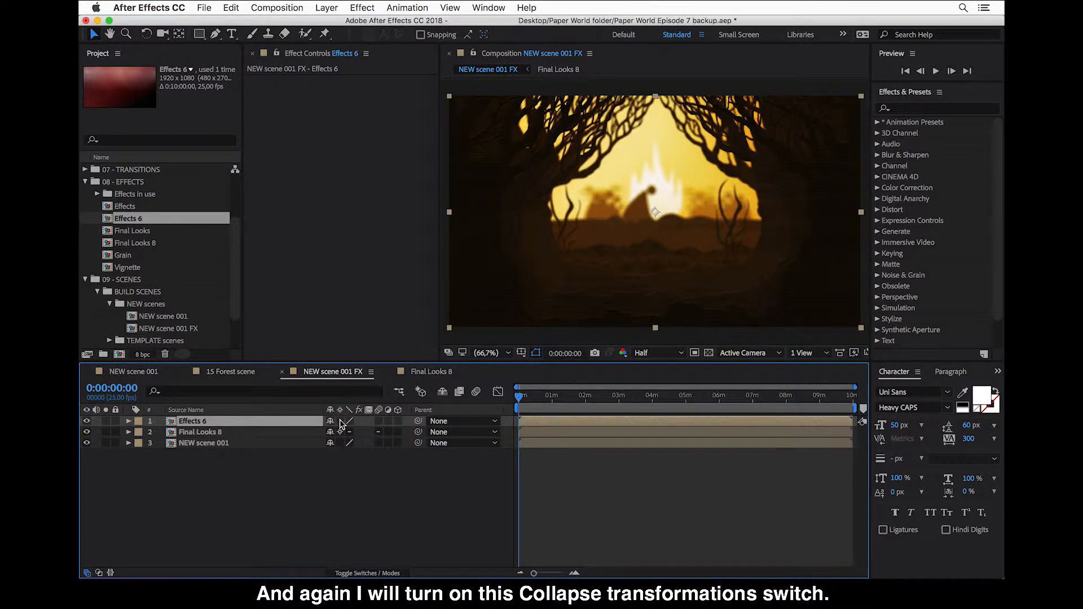
{"action": "left_click", "coordinate": [330, 421]}
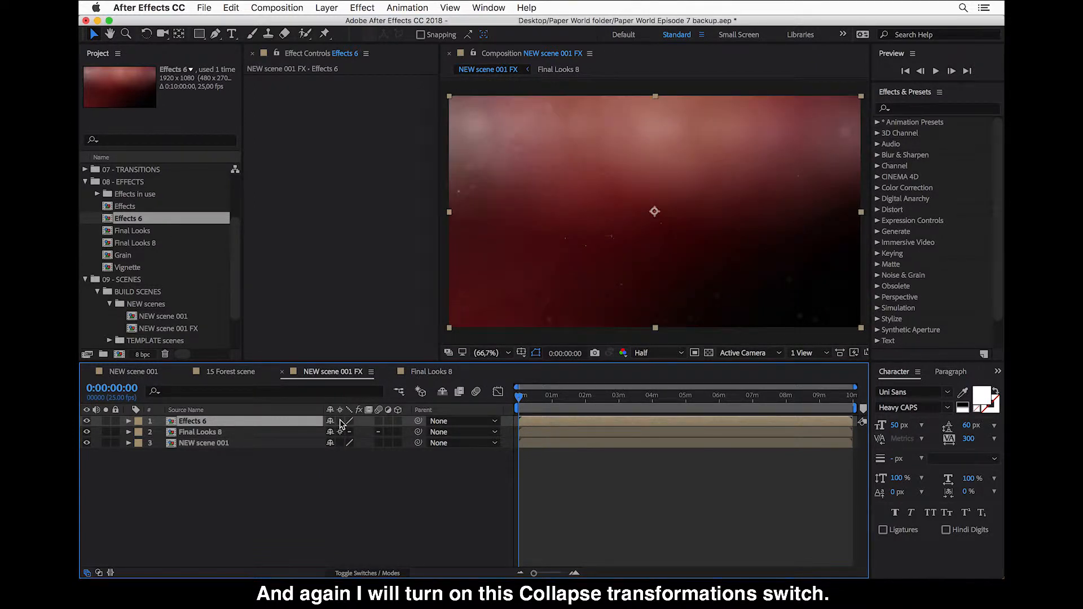
{"action": "left_click", "coordinate": [340, 421]}
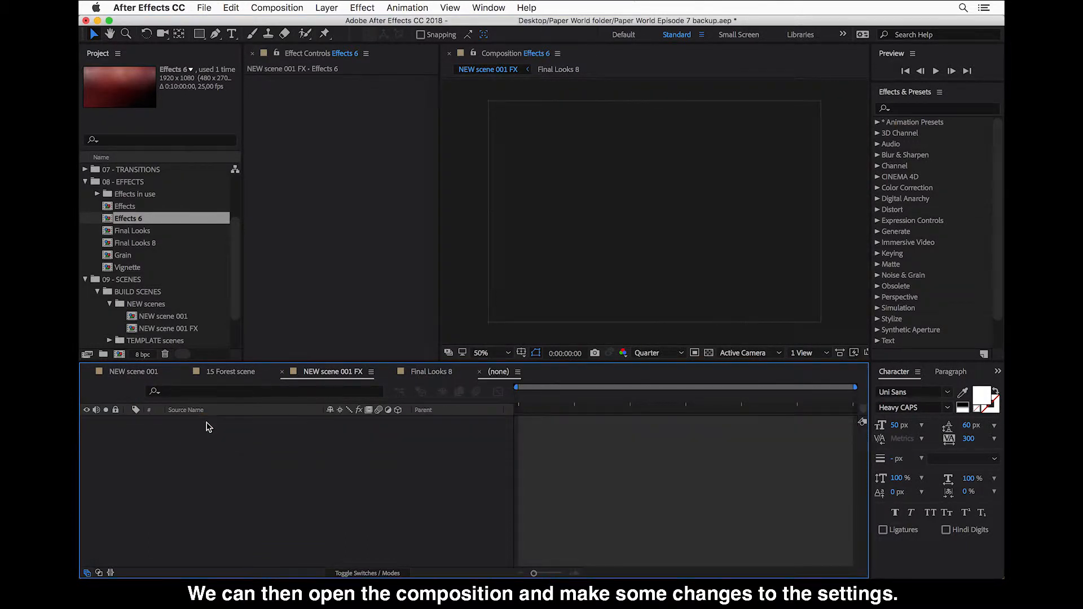
Inside Effects 6, hide every effect layer except Particles 2.mov and Luminance
{"action": "double_click", "coordinate": [128, 218]}
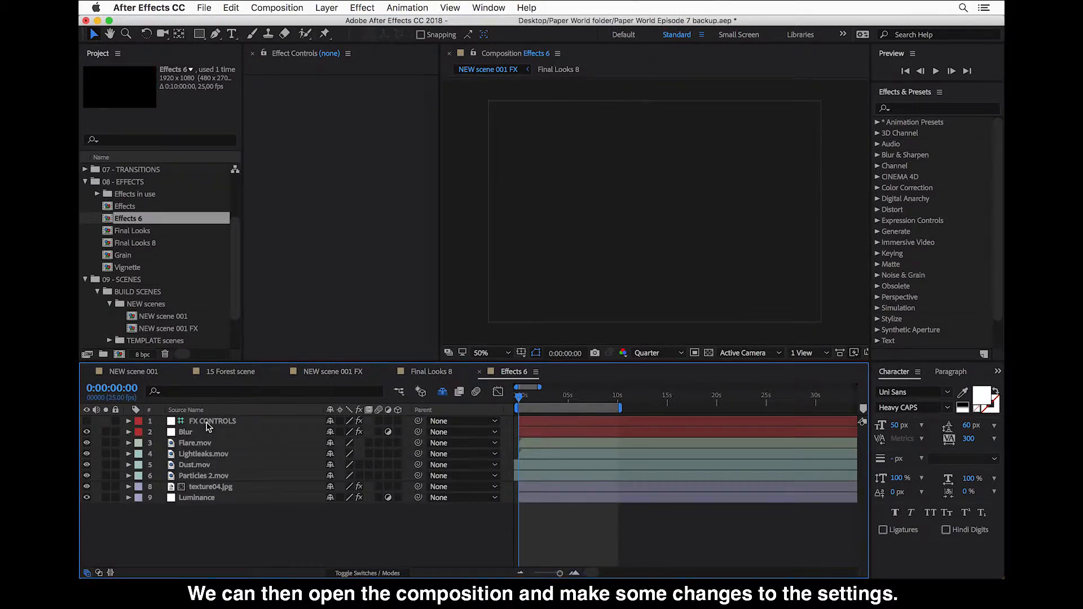
{"action": "left_click", "coordinate": [558, 69]}
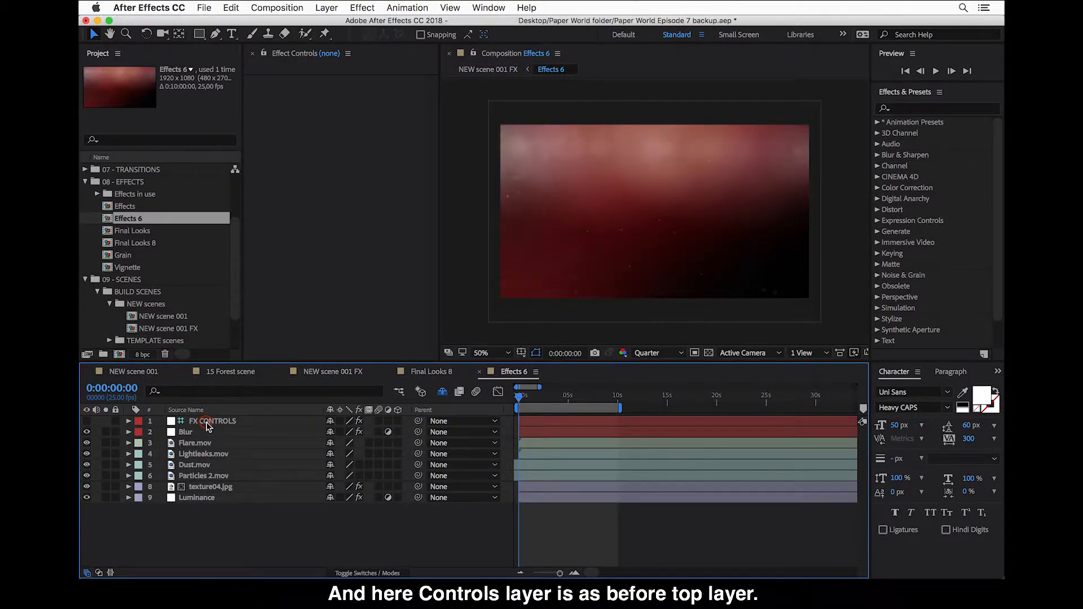
{"action": "left_click", "coordinate": [212, 421]}
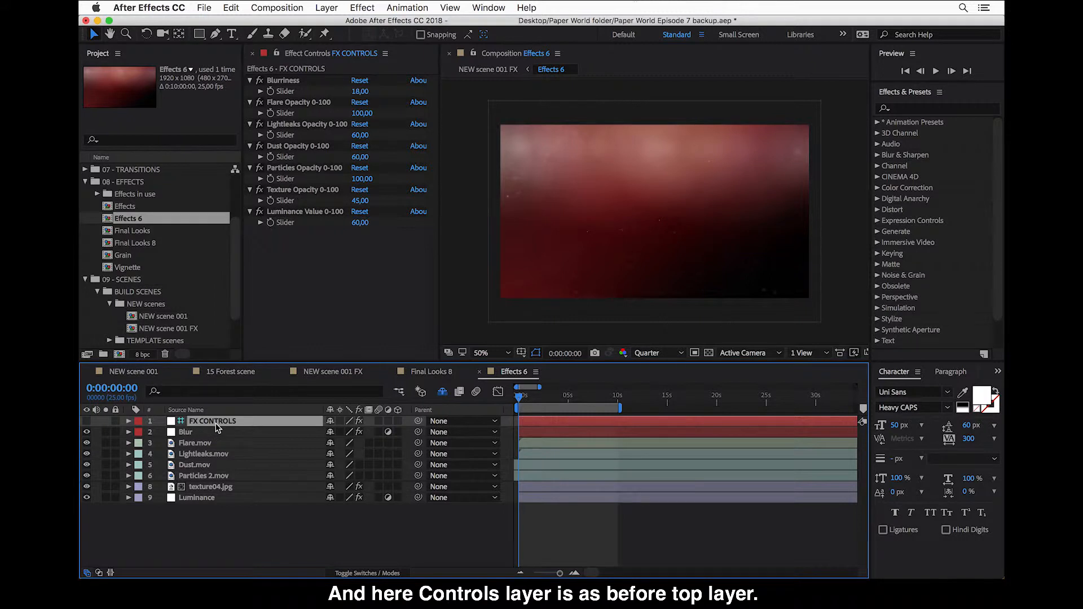
{"action": "mouse_move", "coordinate": [238, 427]}
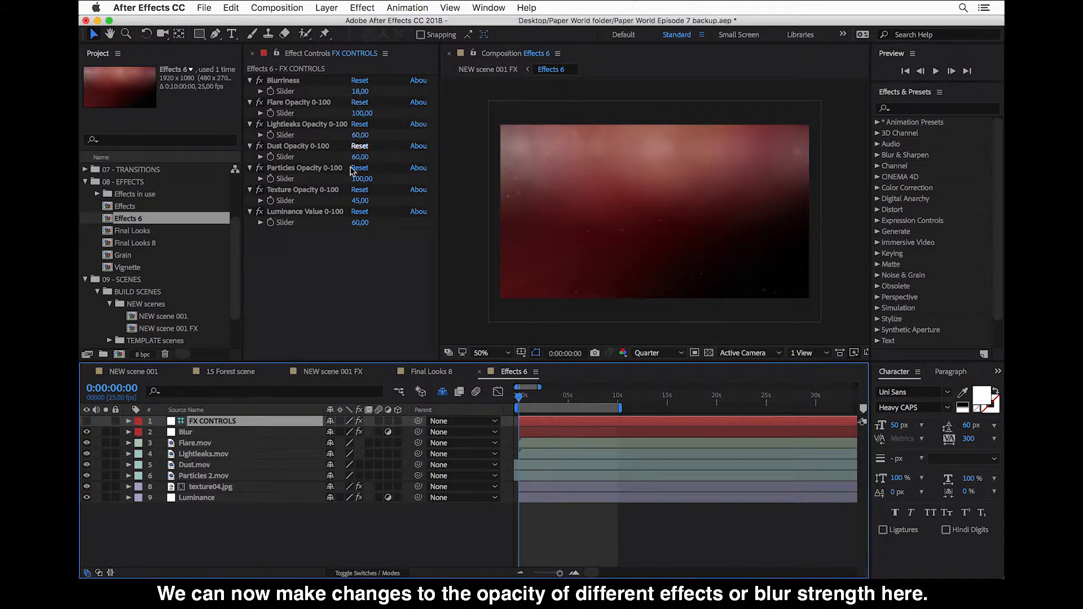
{"action": "mouse_move", "coordinate": [364, 175]}
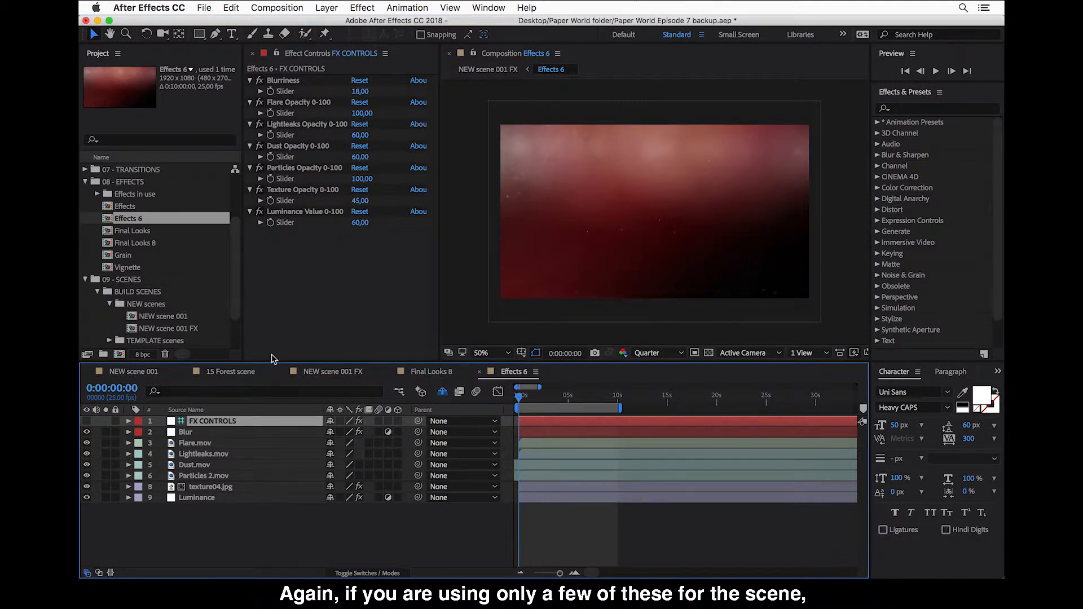
{"action": "mouse_move", "coordinate": [216, 493]}
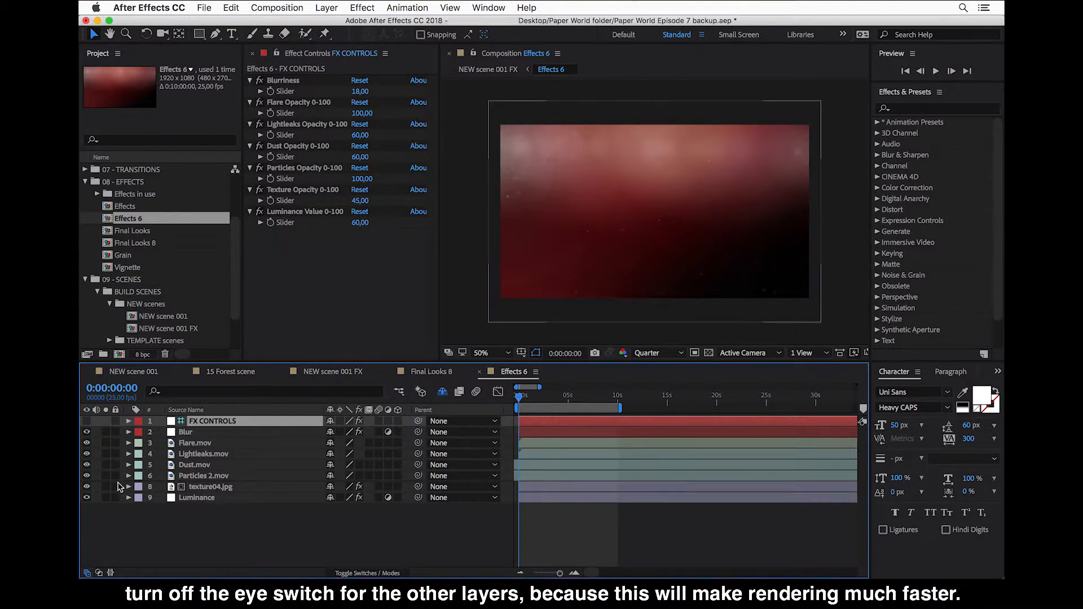
{"action": "left_click", "coordinate": [86, 475]}
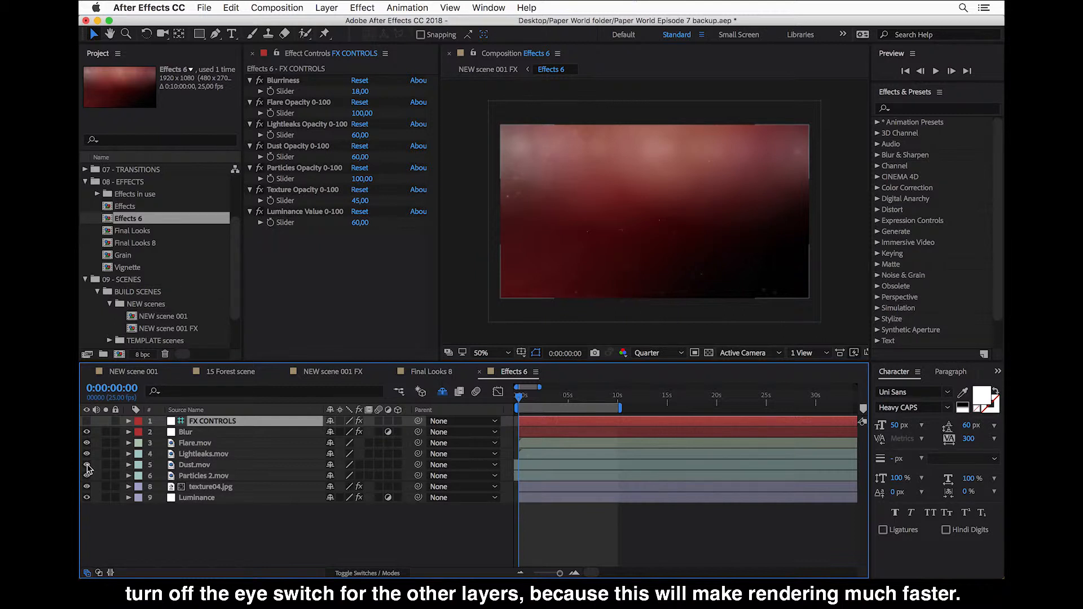
{"action": "left_click", "coordinate": [86, 464]}
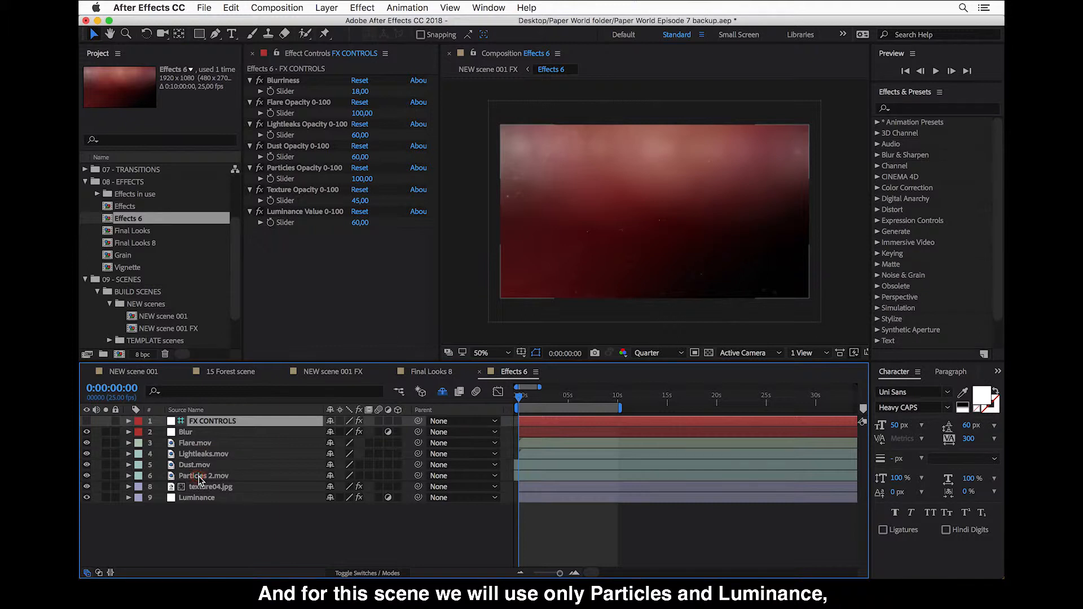
{"action": "left_click", "coordinate": [203, 475]}
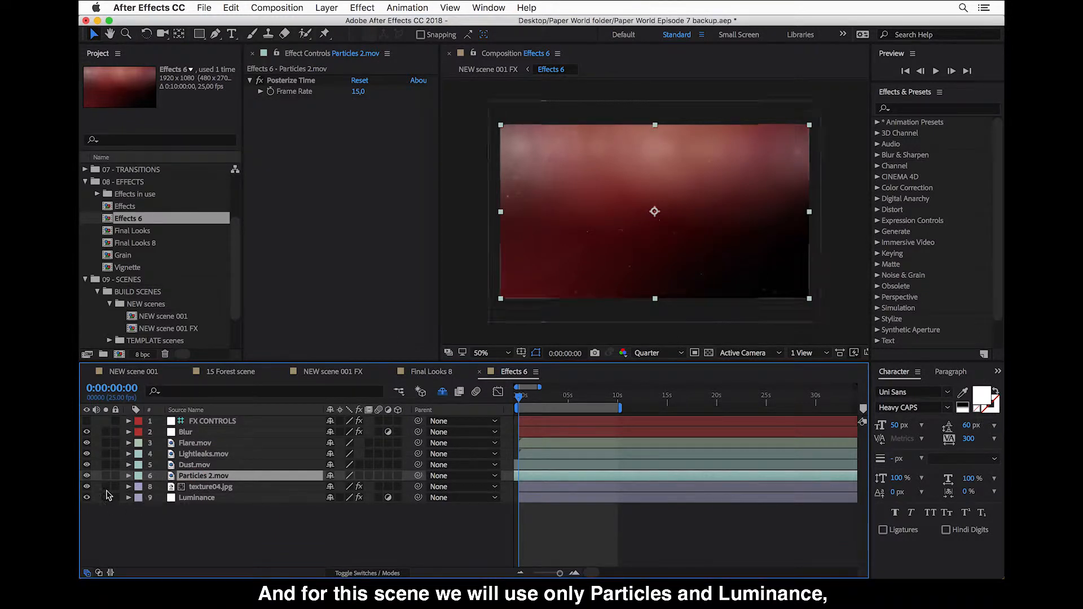
{"action": "left_click", "coordinate": [87, 465]}
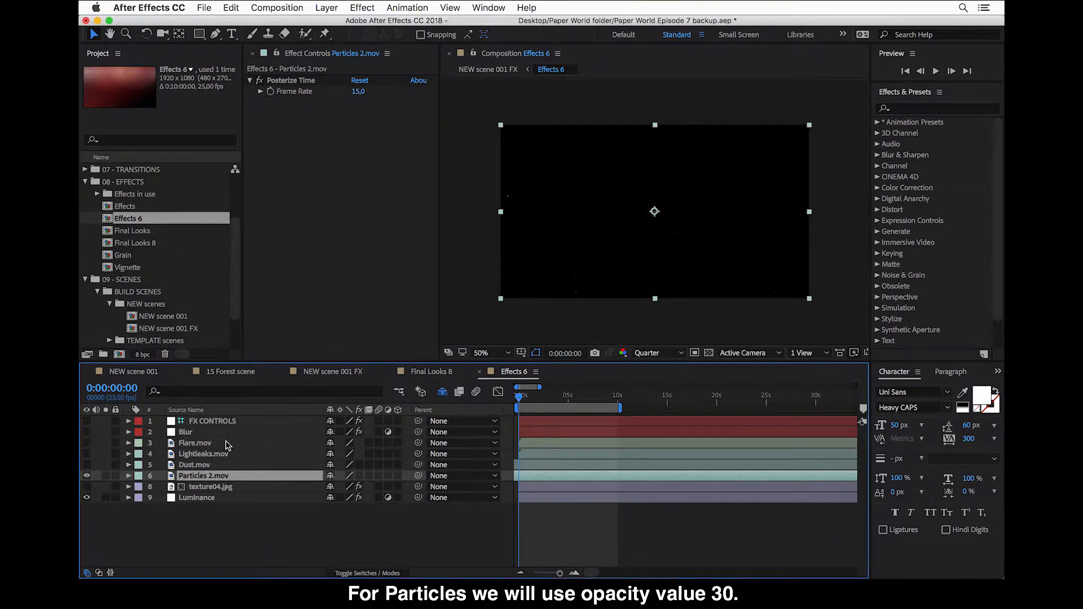
On FX CONTROLS, set Particles Opacity to 30 and Luminance Value to 70
{"action": "left_click", "coordinate": [212, 421]}
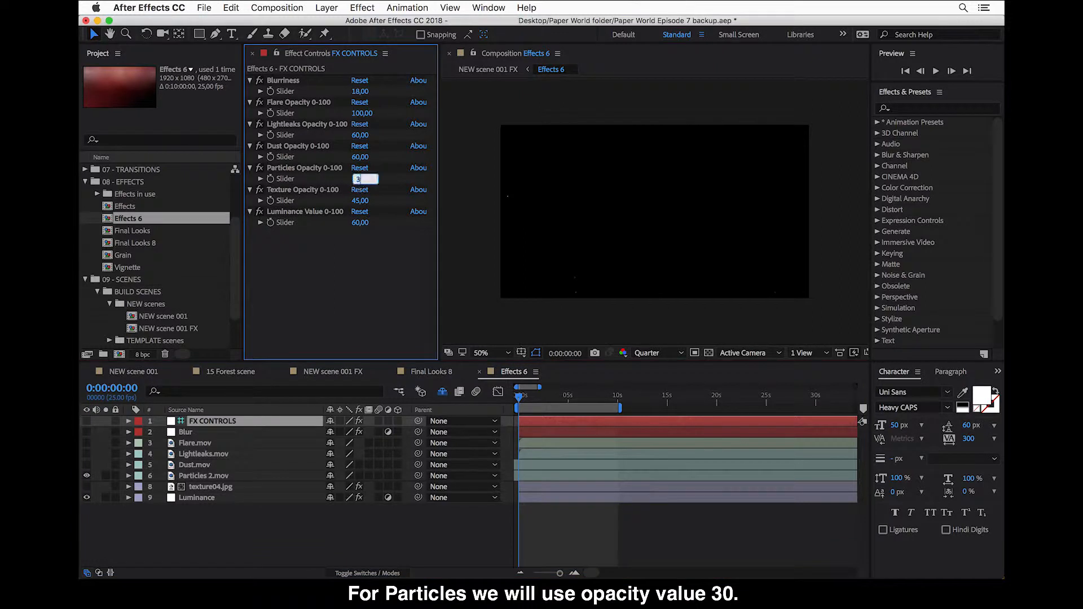
{"action": "type", "text": "30,00"}
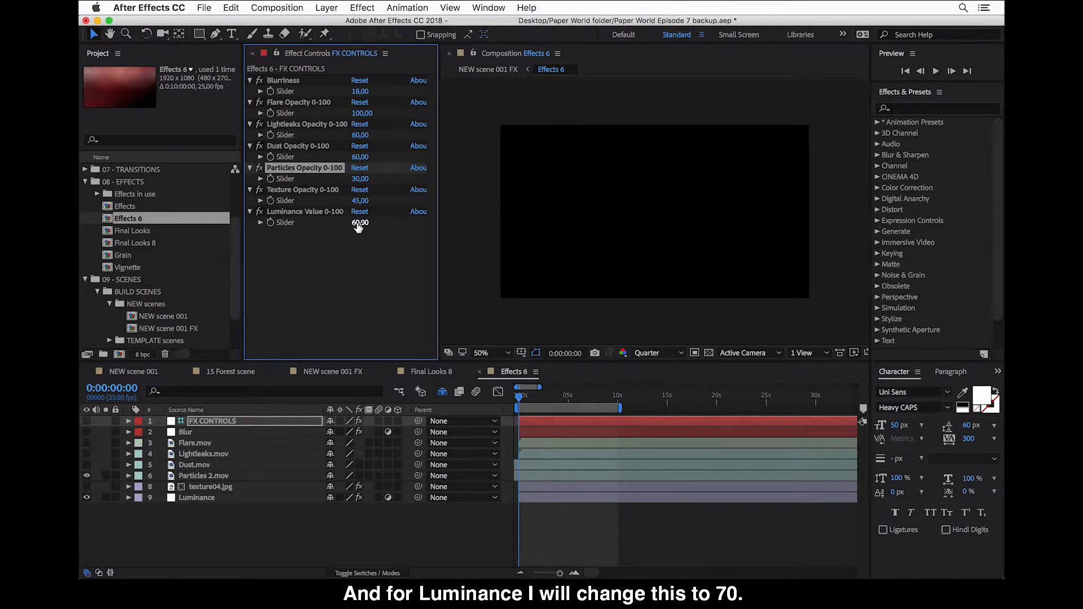
{"action": "double_click", "coordinate": [359, 222]}
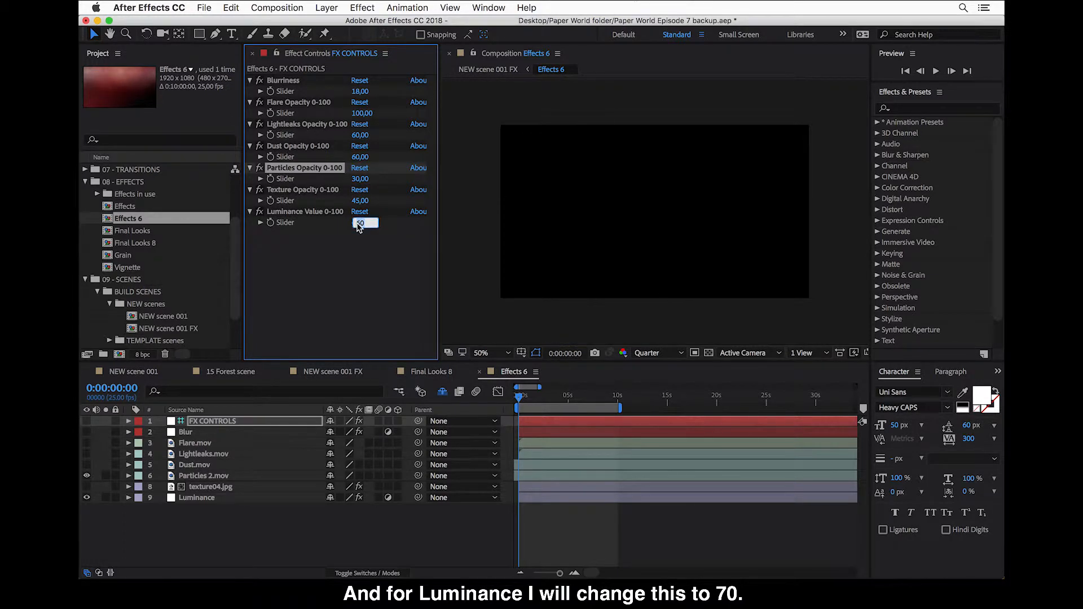
{"action": "type", "text": "70,00"}
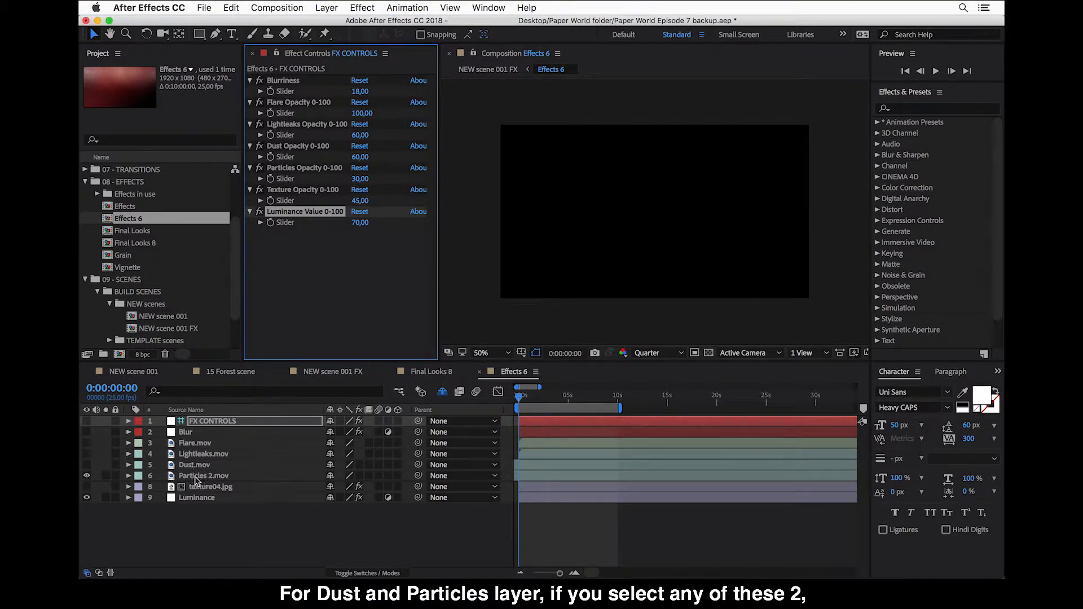
Set Particles 2.mov's Posterize Time frame rate to 10, leaving Dust.mov at 15
{"action": "left_click", "coordinate": [203, 475]}
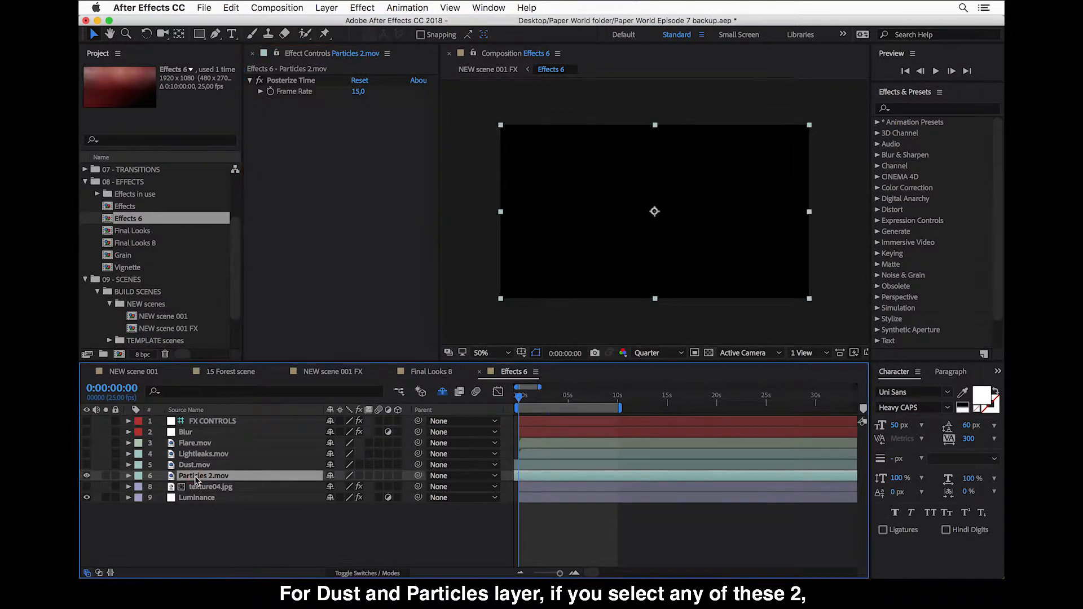
{"action": "left_click", "coordinate": [203, 475]}
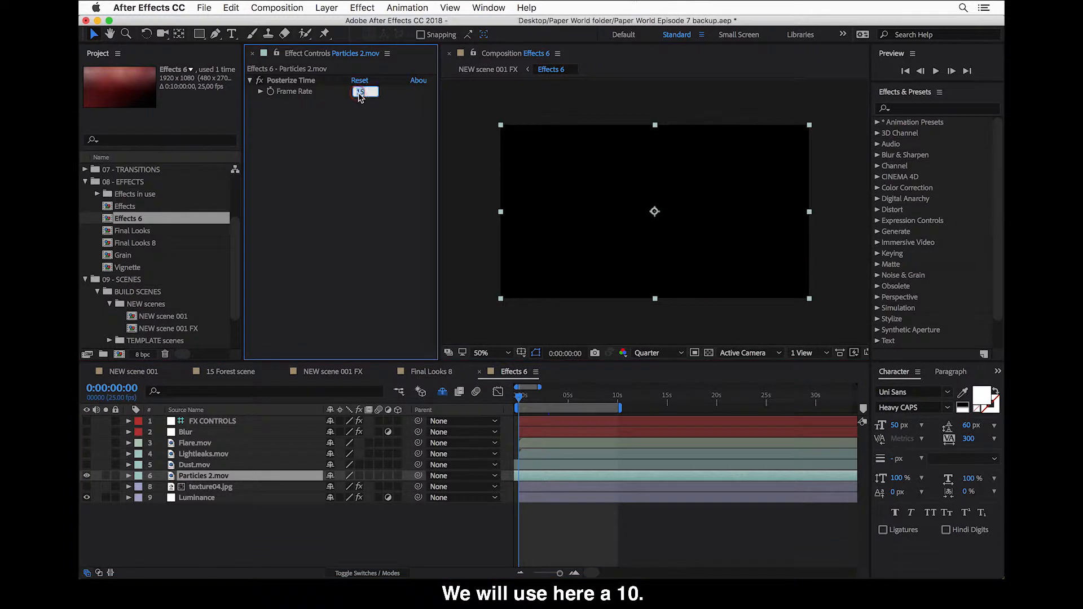
{"action": "type", "text": "10"}
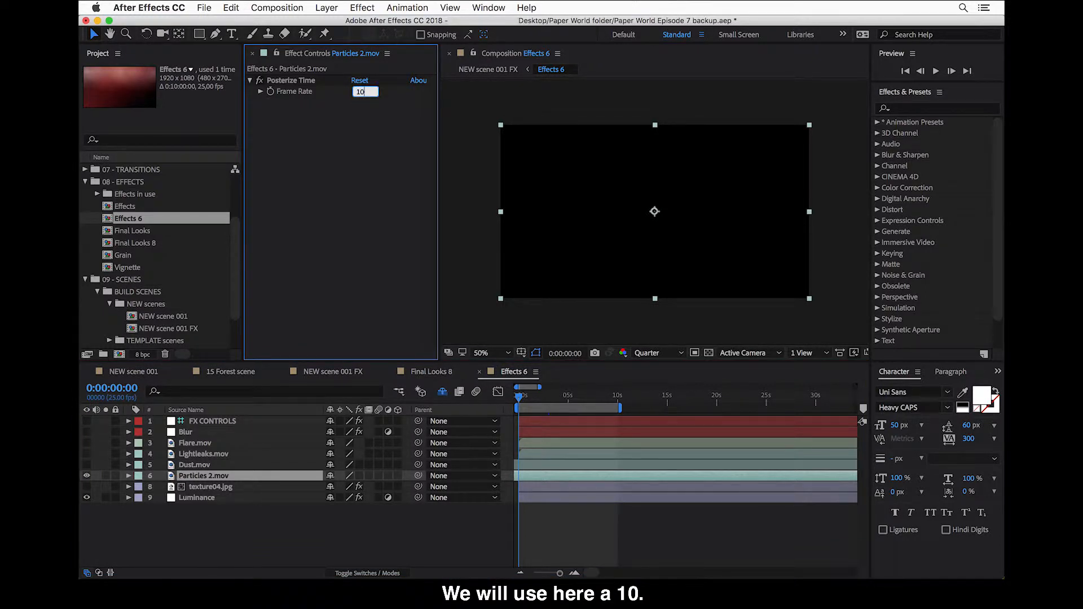
{"action": "key", "text": "Return"}
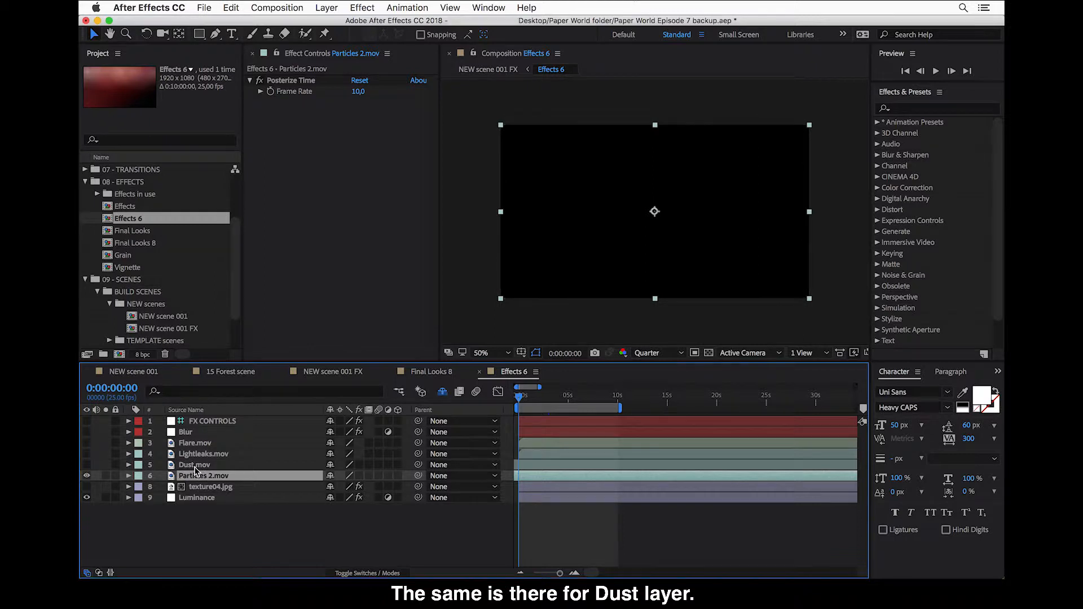
{"action": "left_click", "coordinate": [194, 465]}
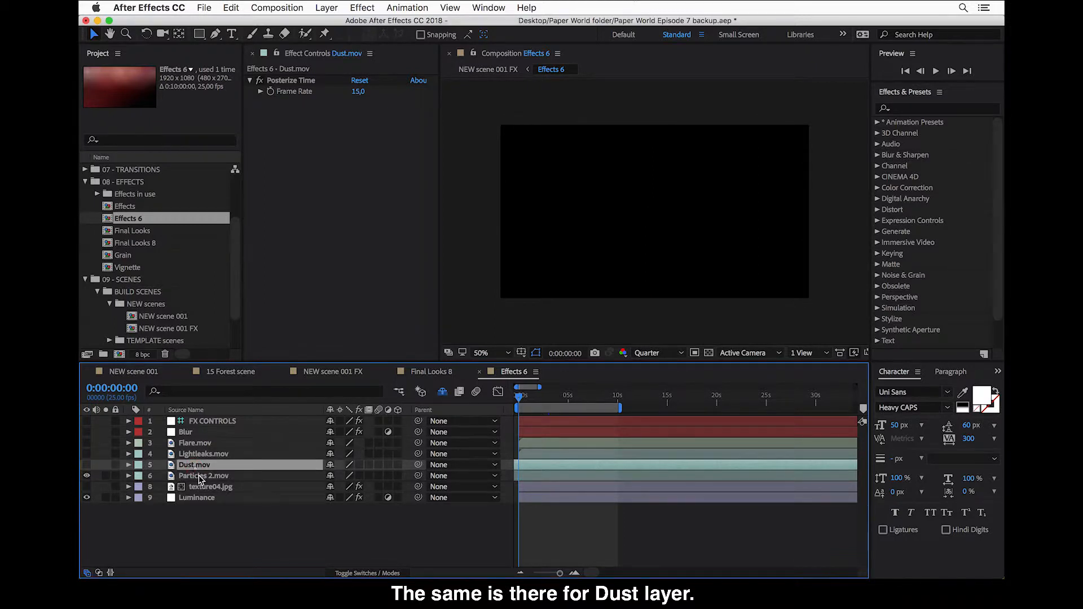
{"action": "left_click", "coordinate": [204, 476]}
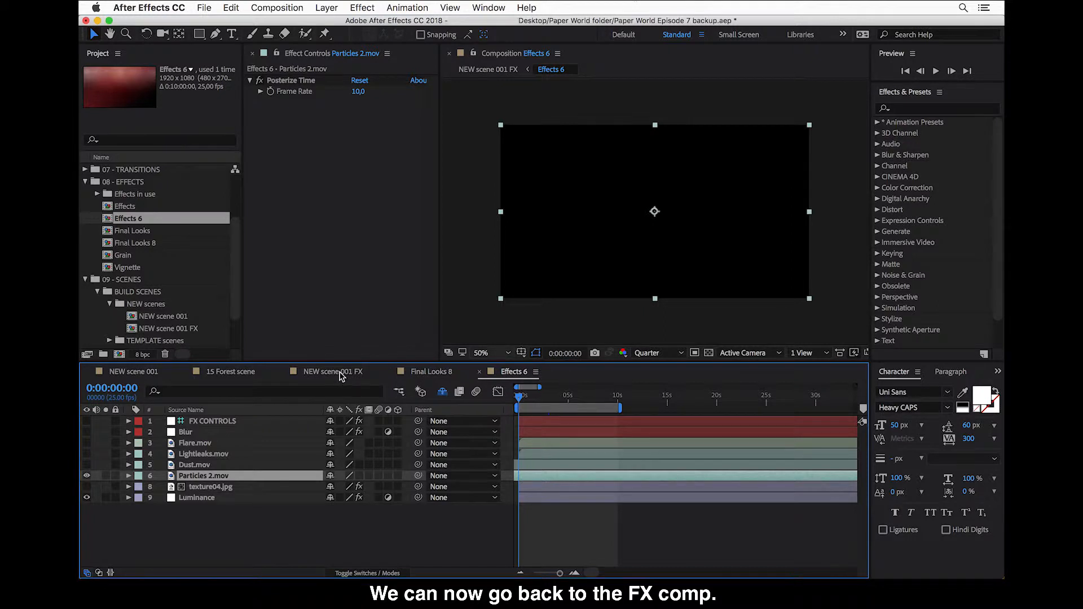
{"action": "left_click", "coordinate": [332, 372]}
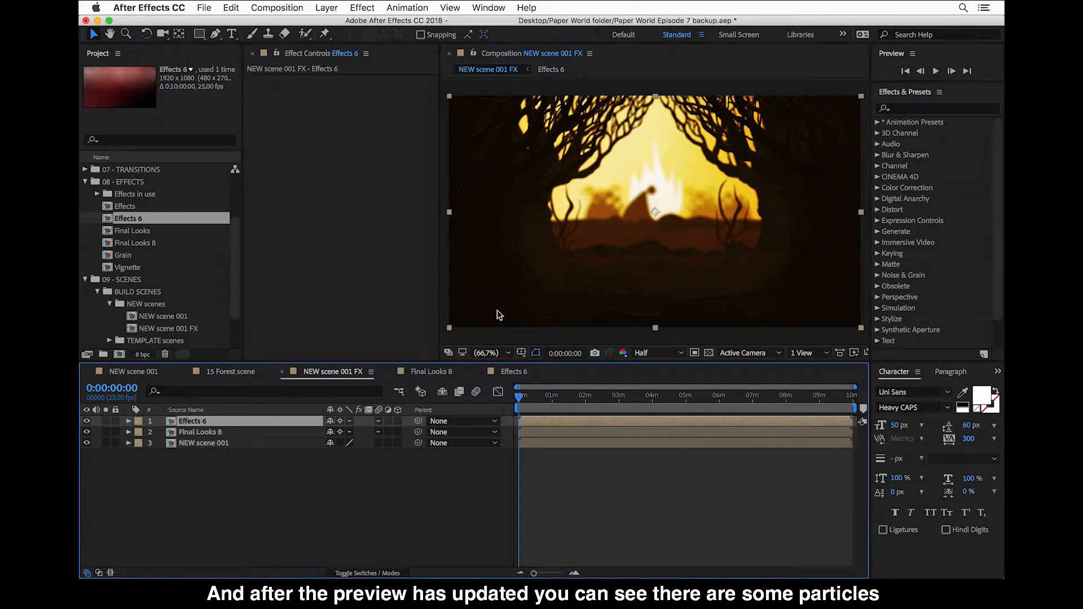
{"action": "mouse_move", "coordinate": [524, 183]}
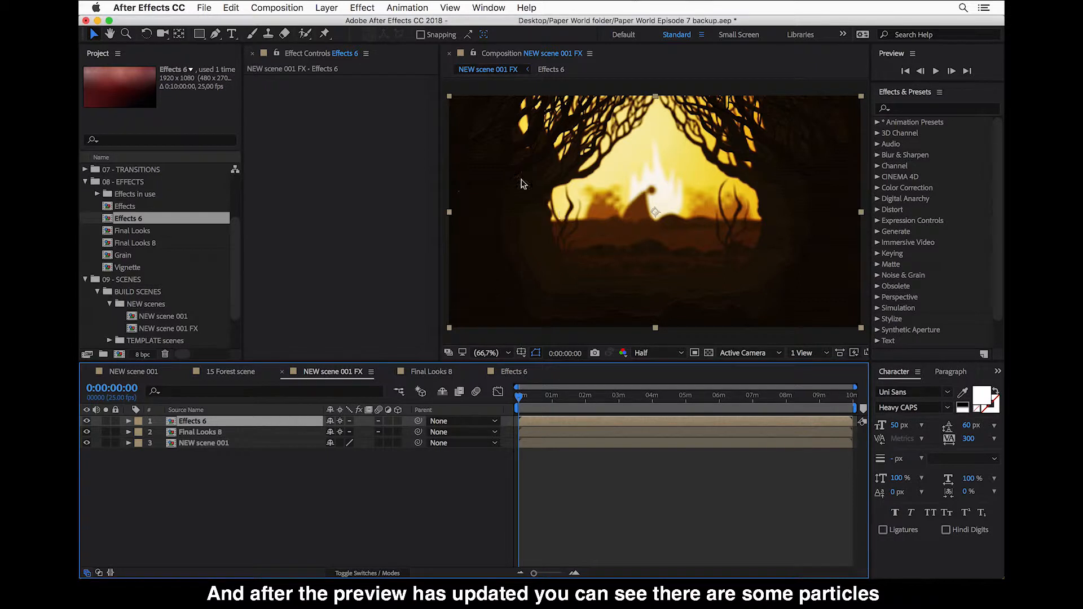
{"action": "mouse_move", "coordinate": [667, 283]}
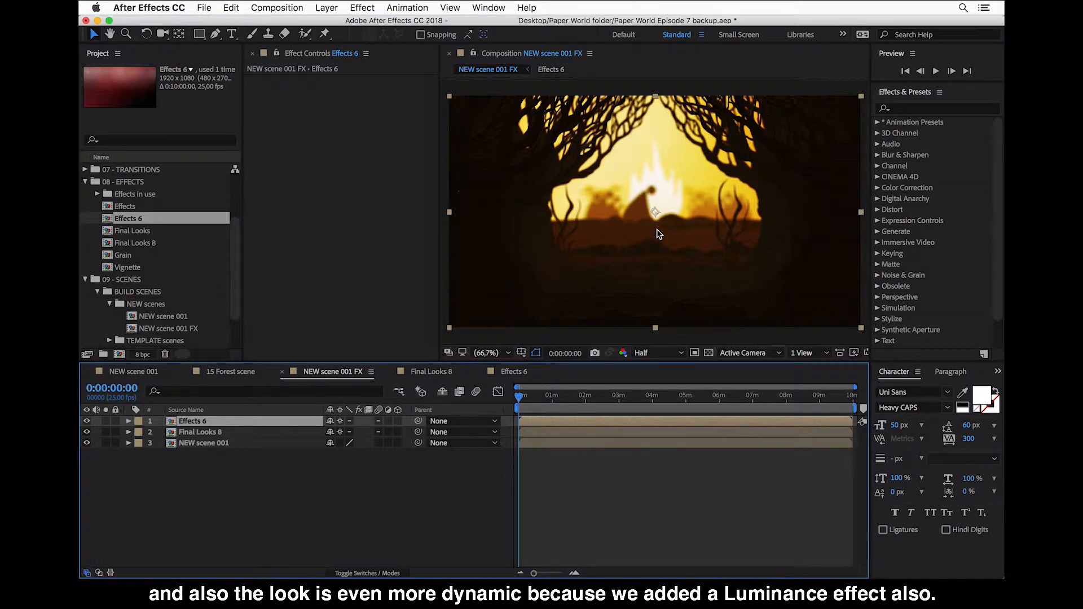
{"action": "mouse_move", "coordinate": [657, 220]}
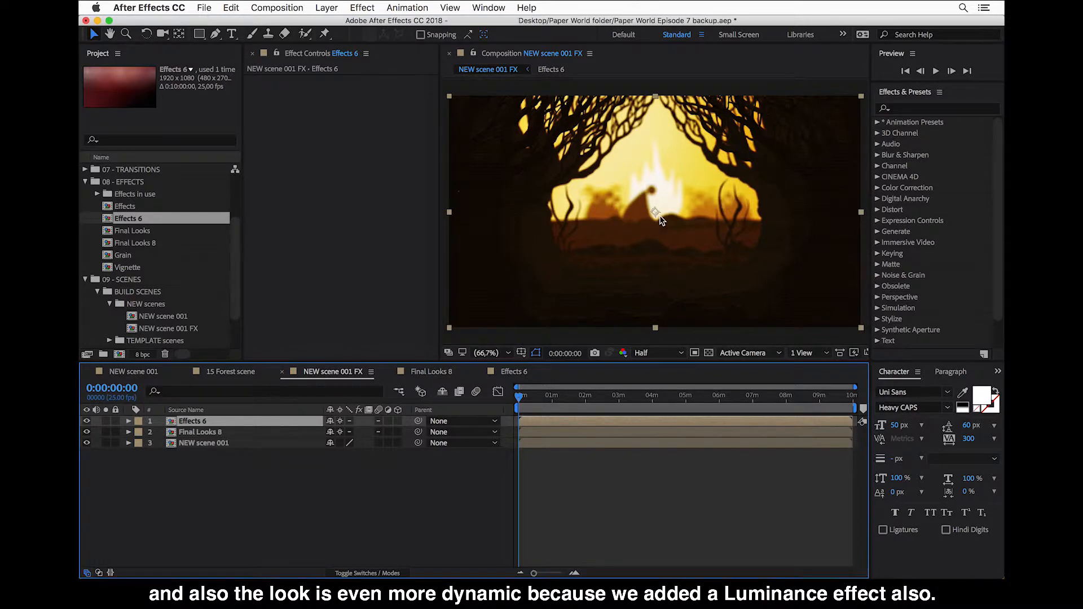
{"action": "mouse_move", "coordinate": [535, 424]}
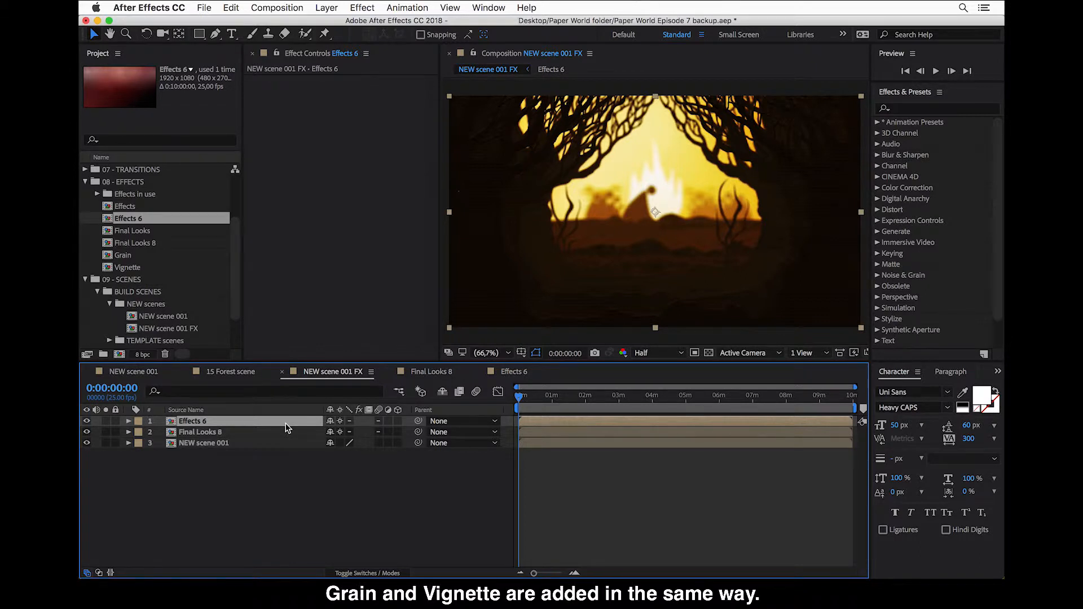
{"action": "mouse_move", "coordinate": [192, 405]}
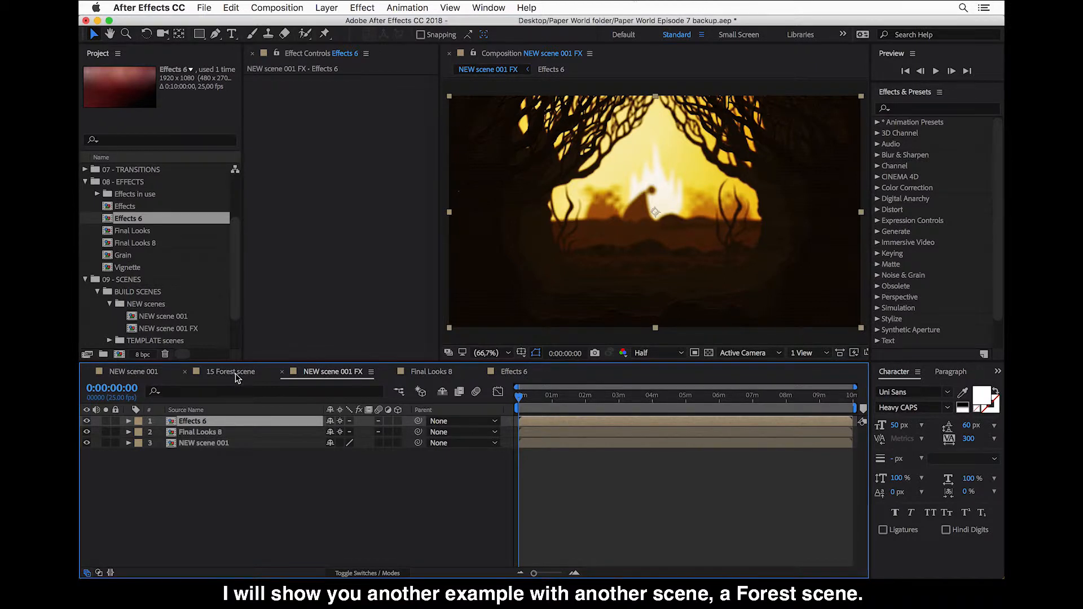
Open 15 Forest scene OUT from the RENDER SCENES project folder
{"action": "left_click", "coordinate": [231, 372]}
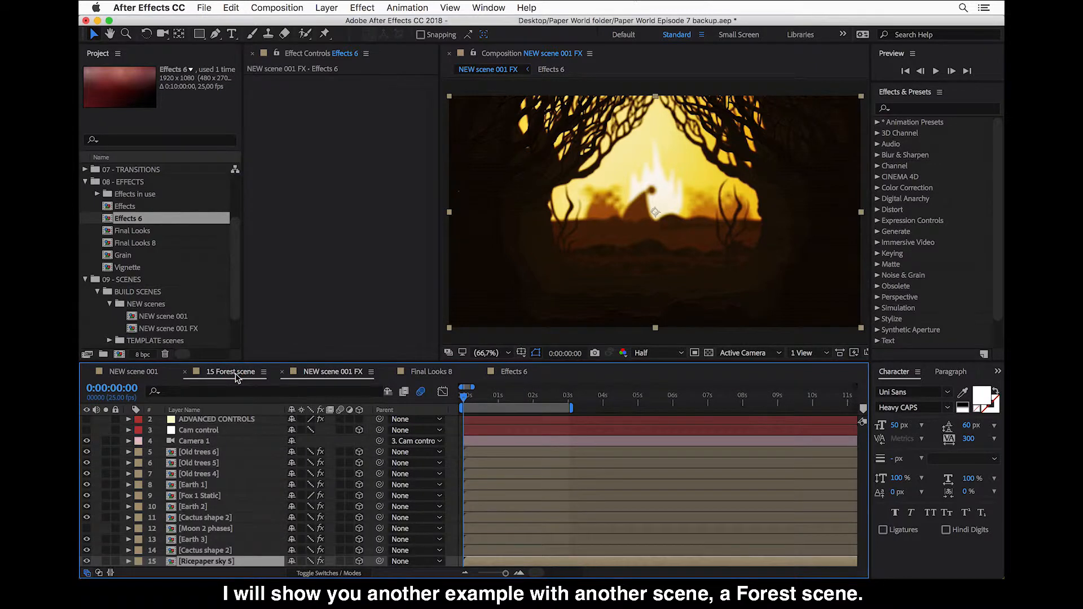
{"action": "left_click", "coordinate": [231, 372]}
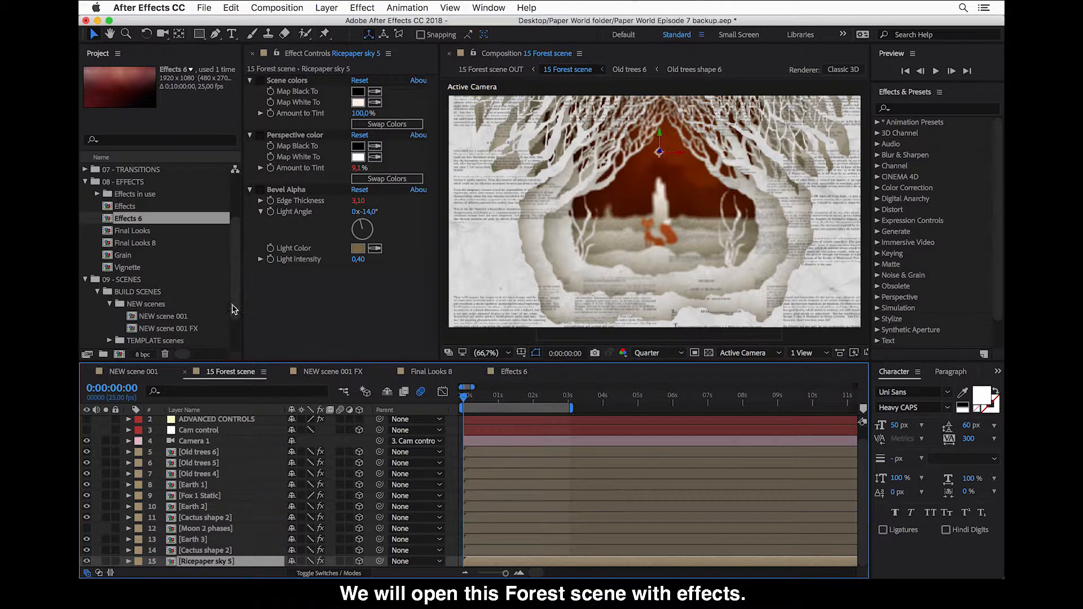
{"action": "scroll", "scroll_direction": "down", "scroll_amount": 3}
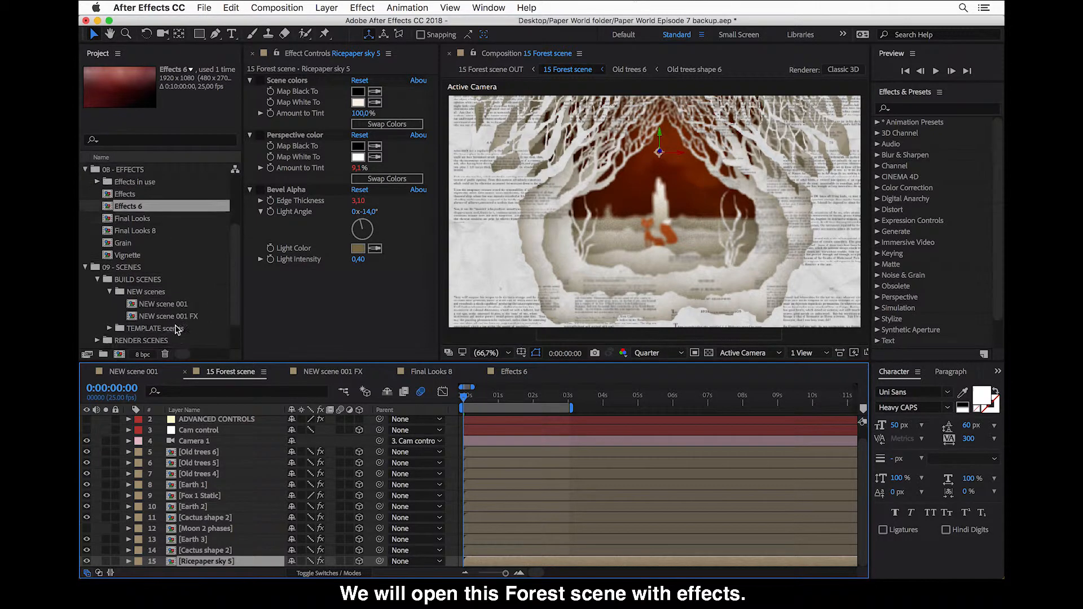
{"action": "scroll", "scroll_direction": "down", "scroll_amount": 3}
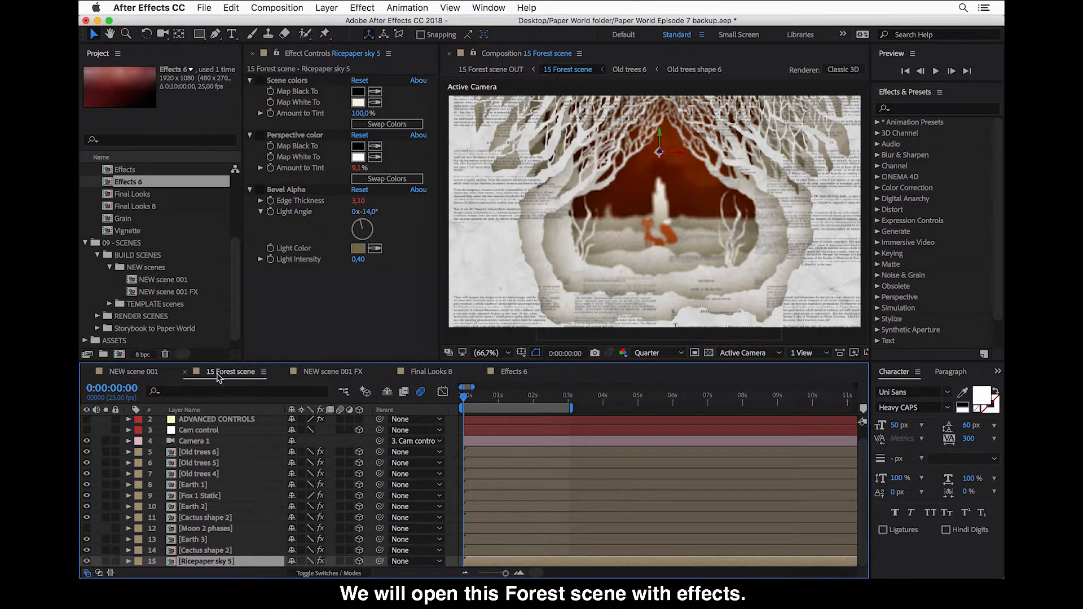
{"action": "left_click", "coordinate": [141, 316]}
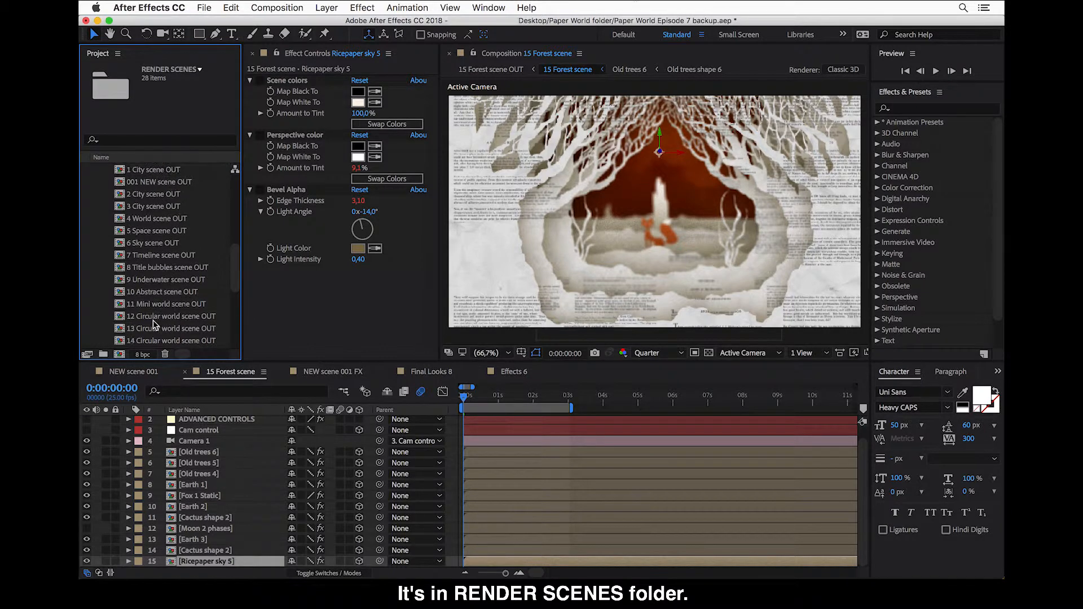
{"action": "left_click", "coordinate": [162, 328]}
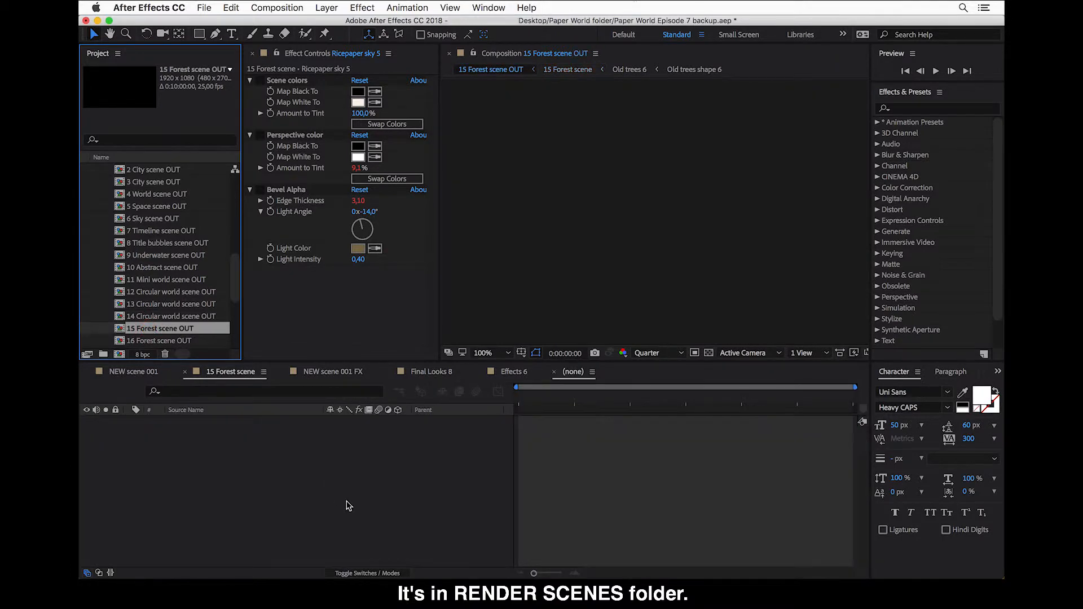
Rename the composition to '15 Forest scene FX' in Composition Settings
{"action": "left_click", "coordinate": [604, 372]}
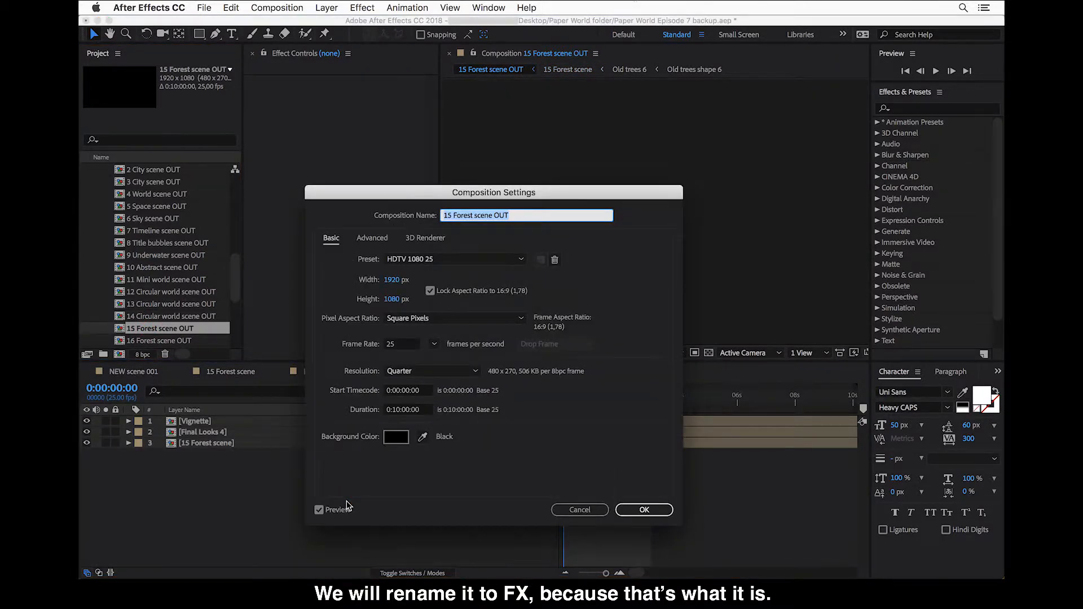
{"action": "key", "text": "Backspace"}
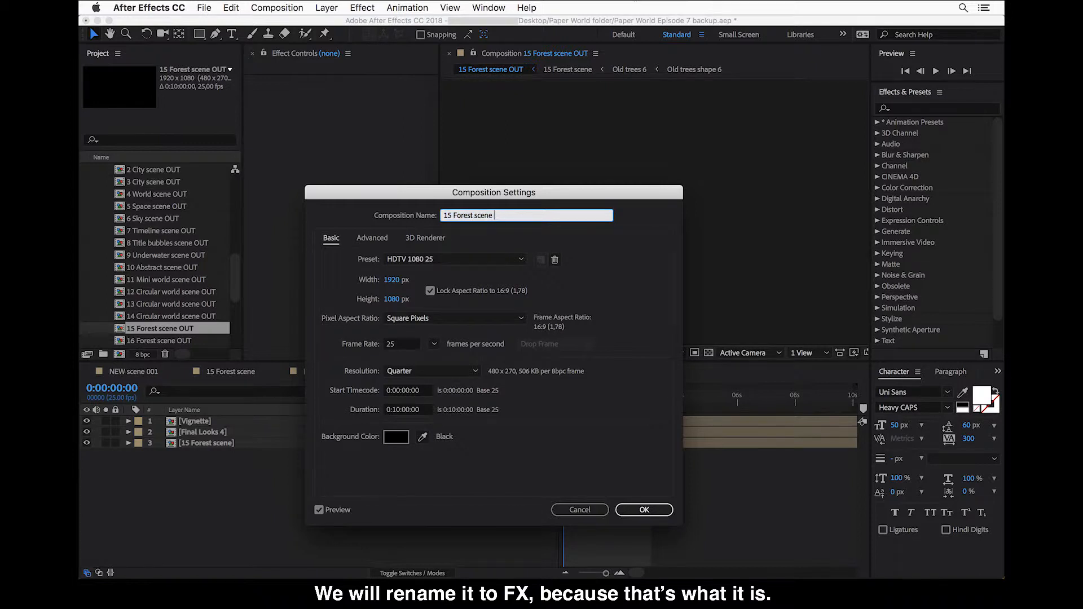
{"action": "type", "text": "FX"}
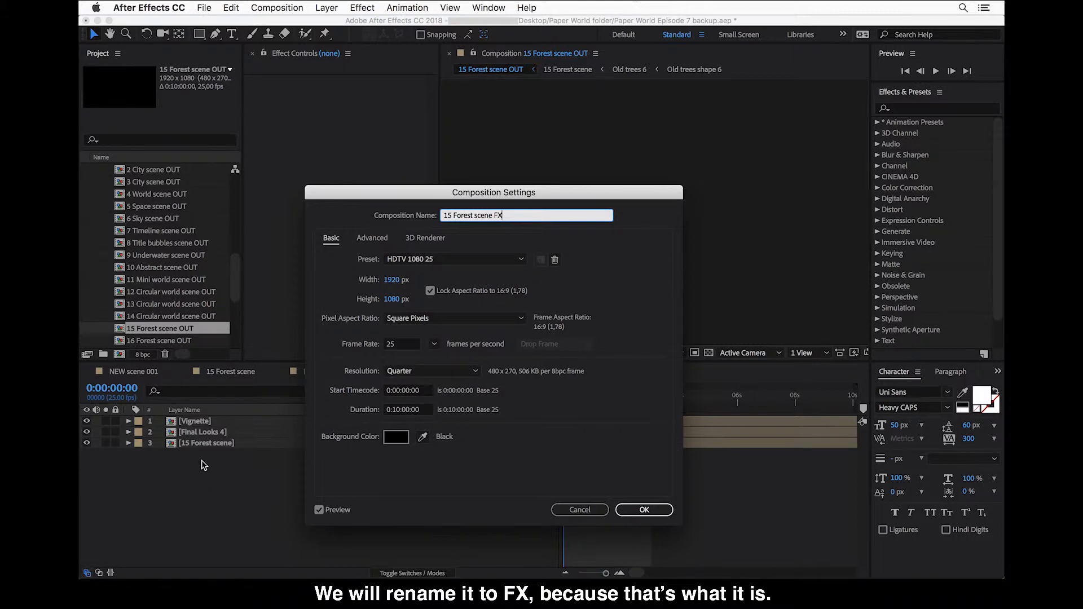
{"action": "left_click", "coordinate": [644, 510]}
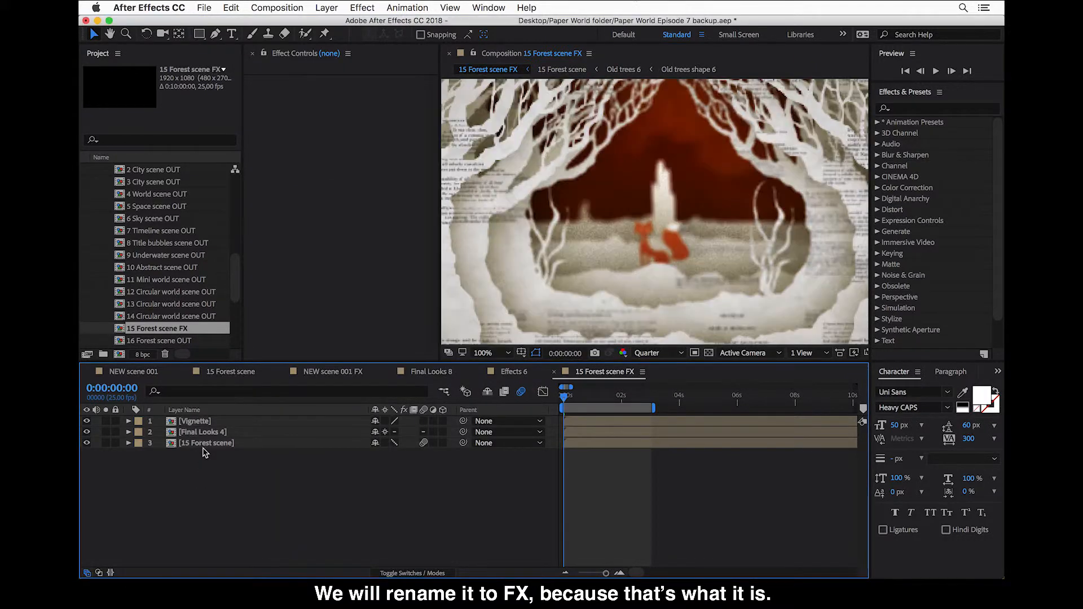
Fit the frame in the viewer and select the Final Looks 4 layer
{"action": "left_click", "coordinate": [488, 353]}
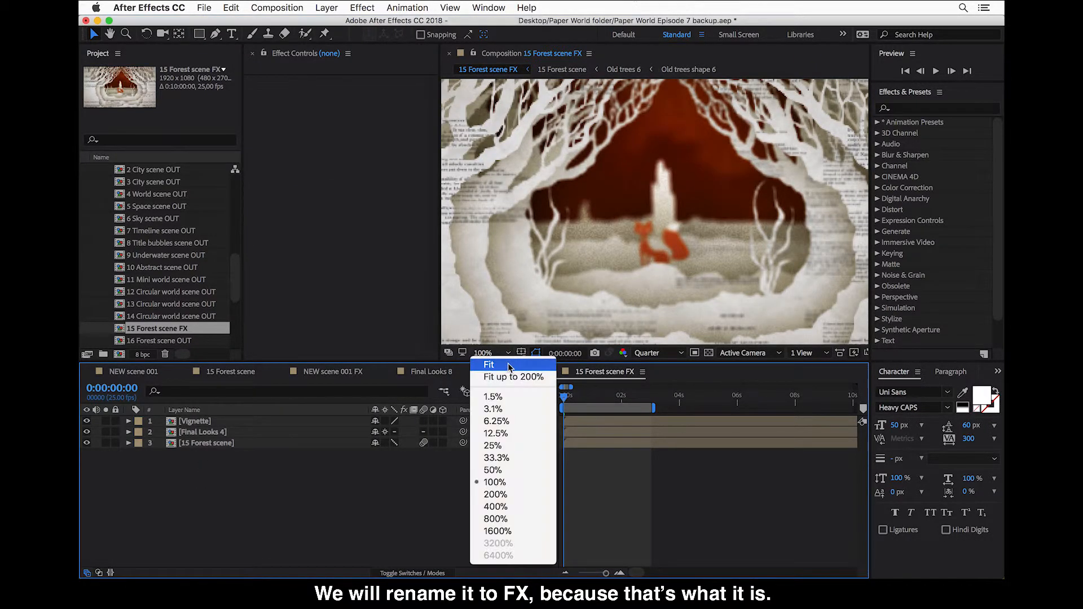
{"action": "left_click", "coordinate": [489, 365]}
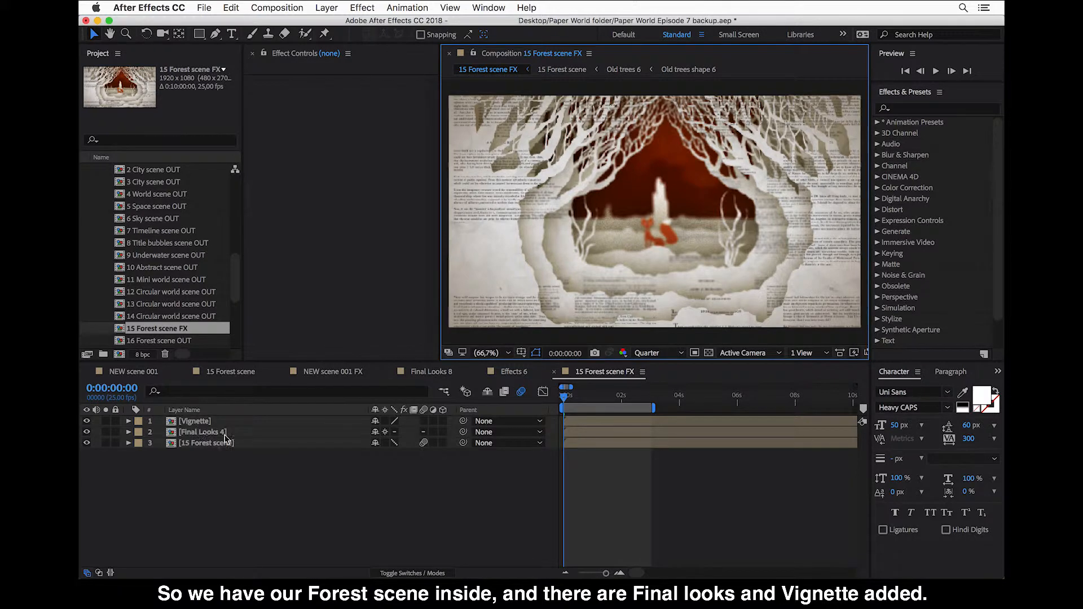
{"action": "left_click", "coordinate": [203, 431]}
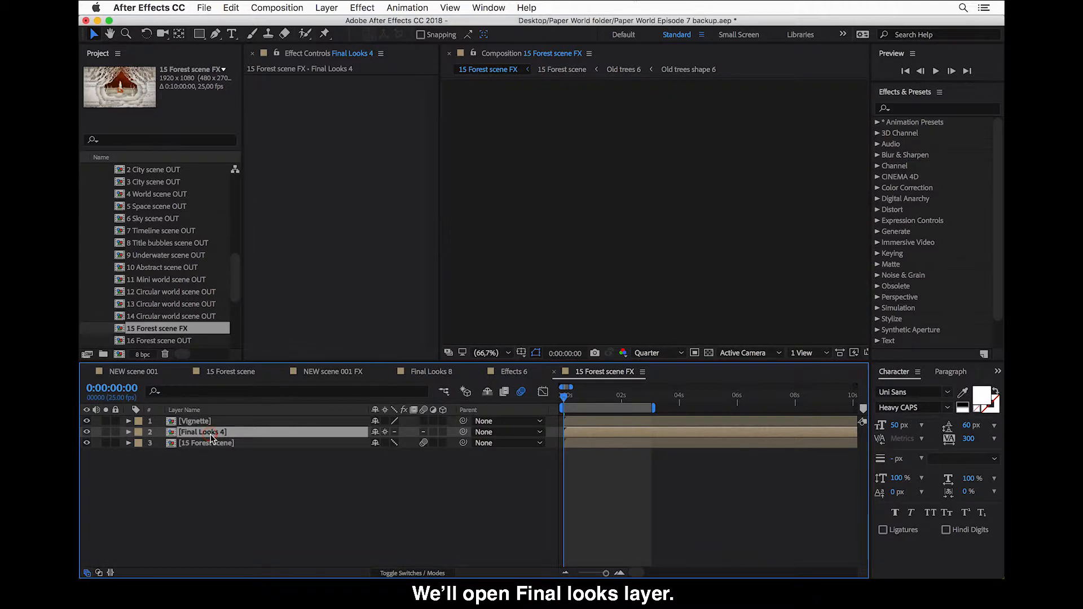
Inside Final Looks 4, enable Soft Color and Gloomy BW with their opacity sliders at 100
{"action": "double_click", "coordinate": [203, 432]}
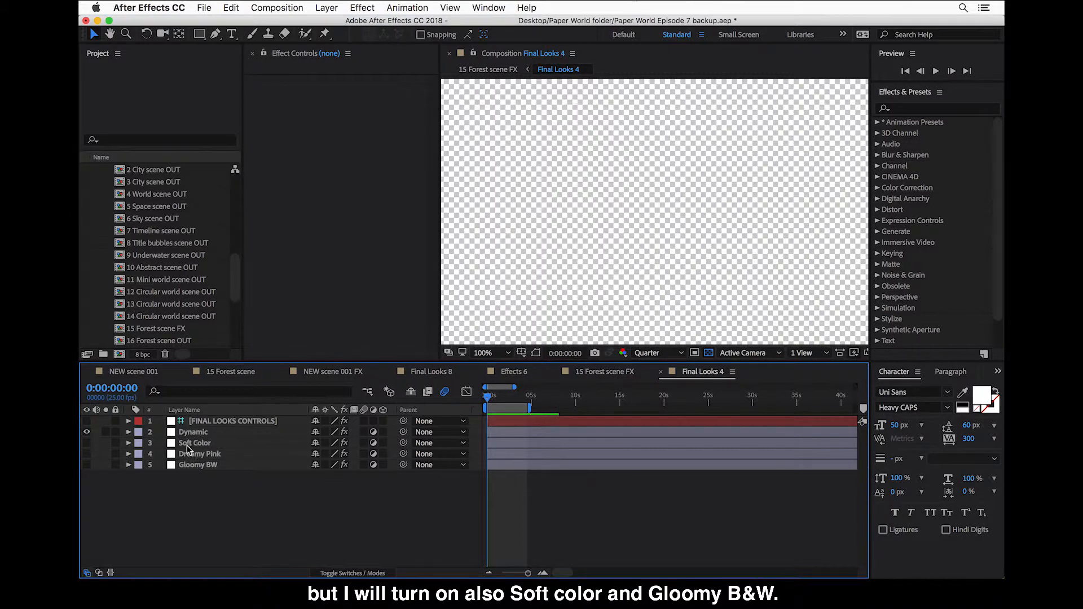
{"action": "left_click", "coordinate": [87, 443]}
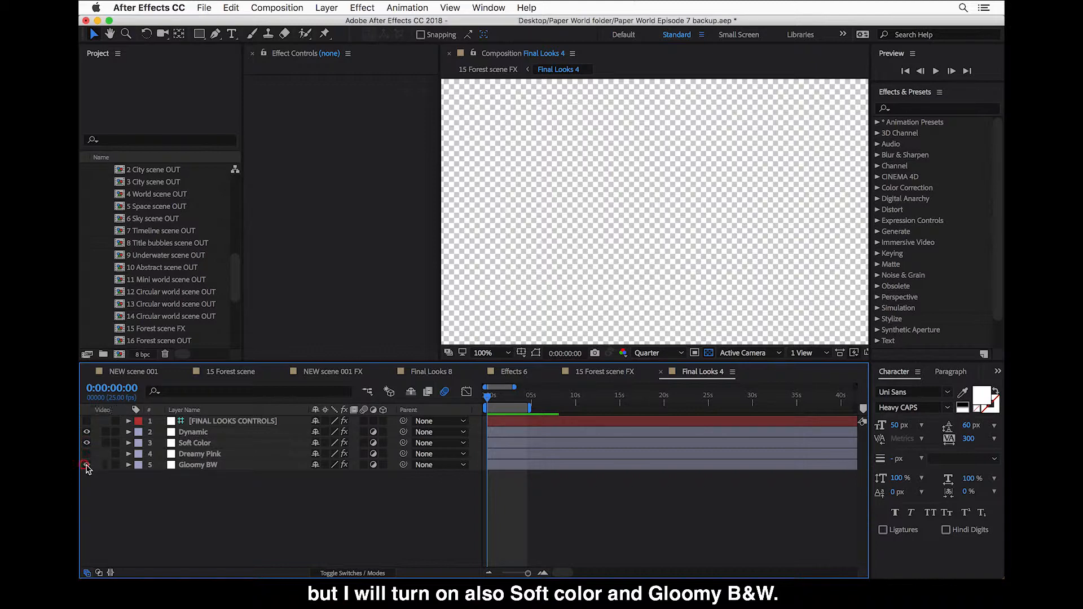
{"action": "left_click", "coordinate": [232, 421]}
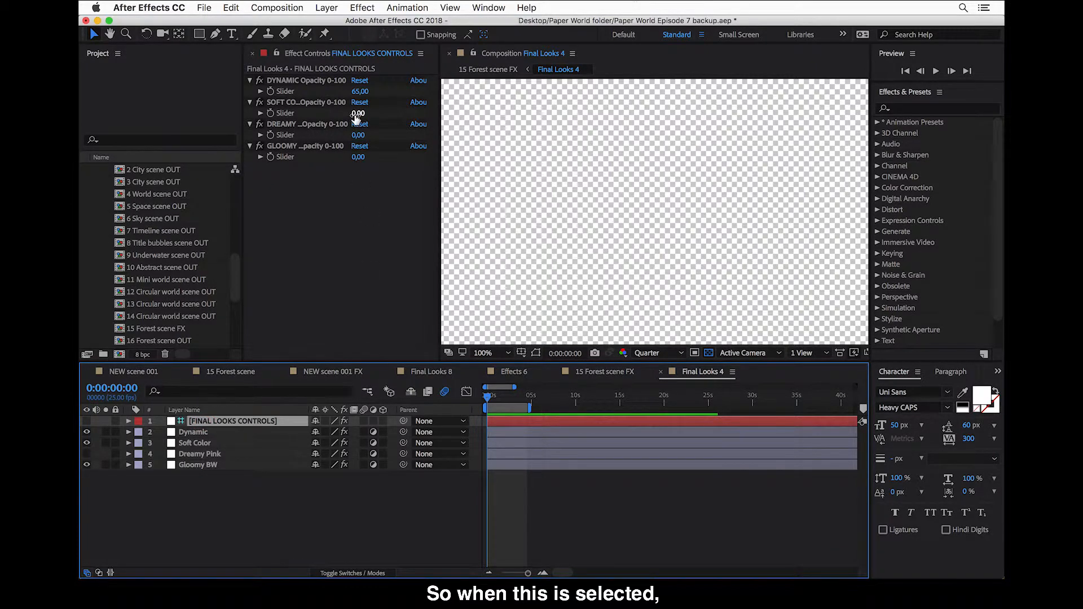
{"action": "double_click", "coordinate": [357, 113]}
{"action": "type", "text": "100"}
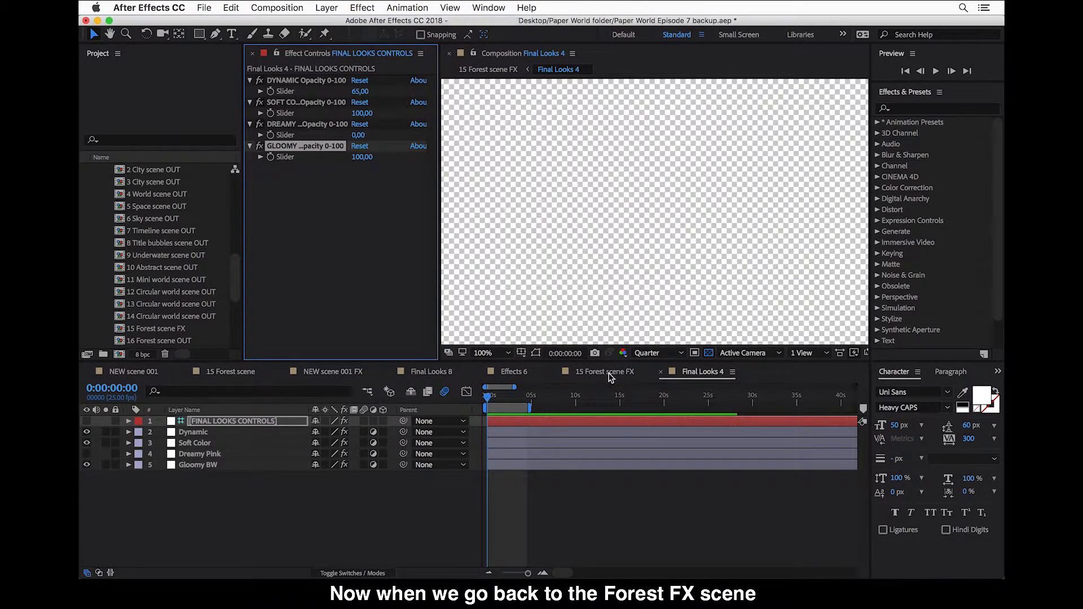
Return to the 15 Forest scene FX composition to preview the softer, greyer look
{"action": "left_click", "coordinate": [605, 372]}
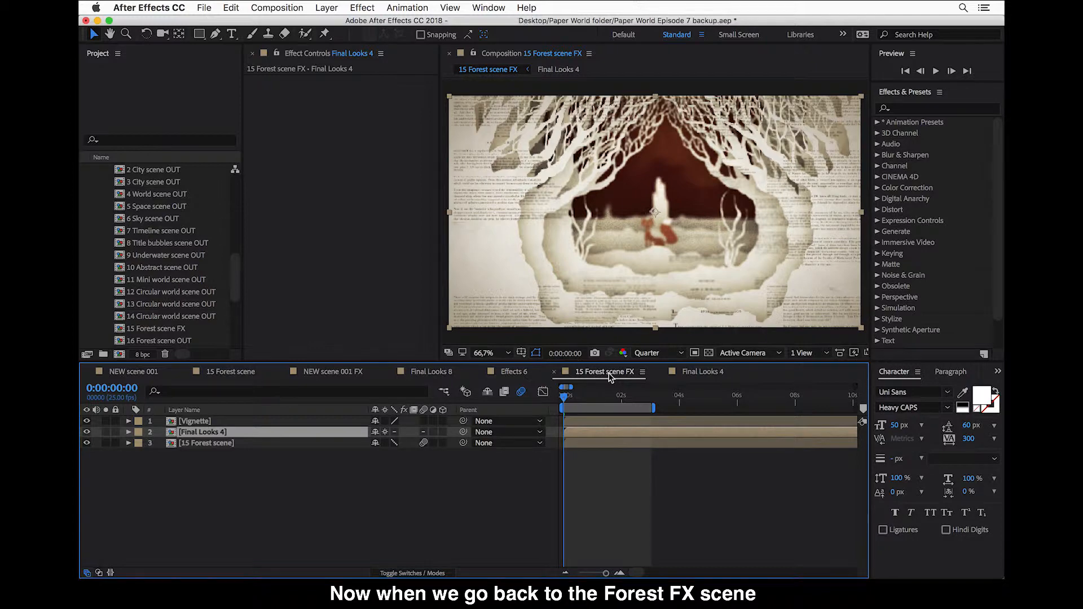
{"action": "mouse_move", "coordinate": [591, 321]}
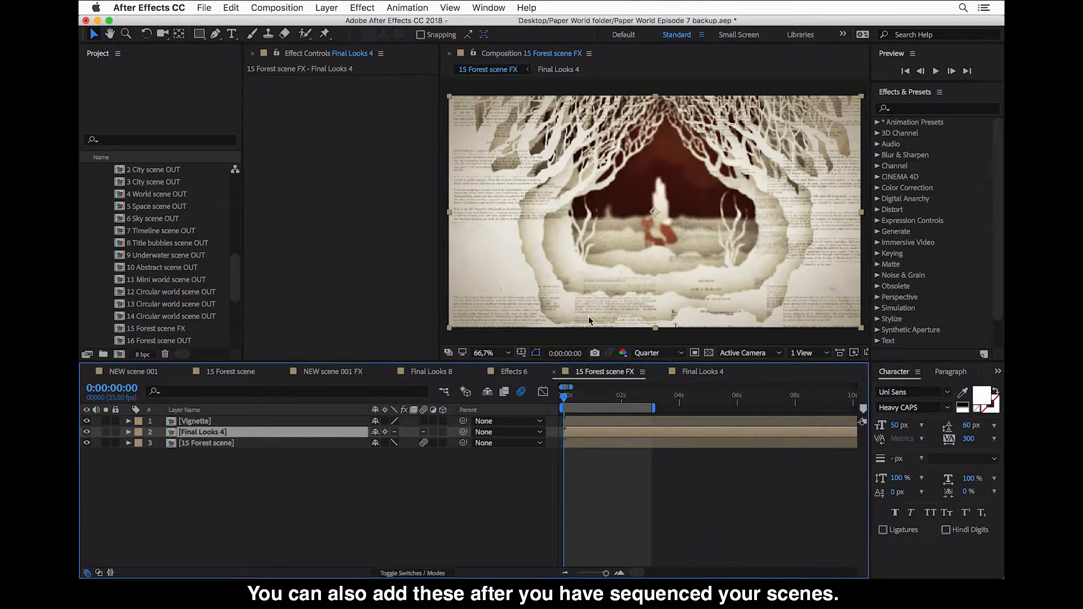
{"action": "mouse_move", "coordinate": [315, 444]}
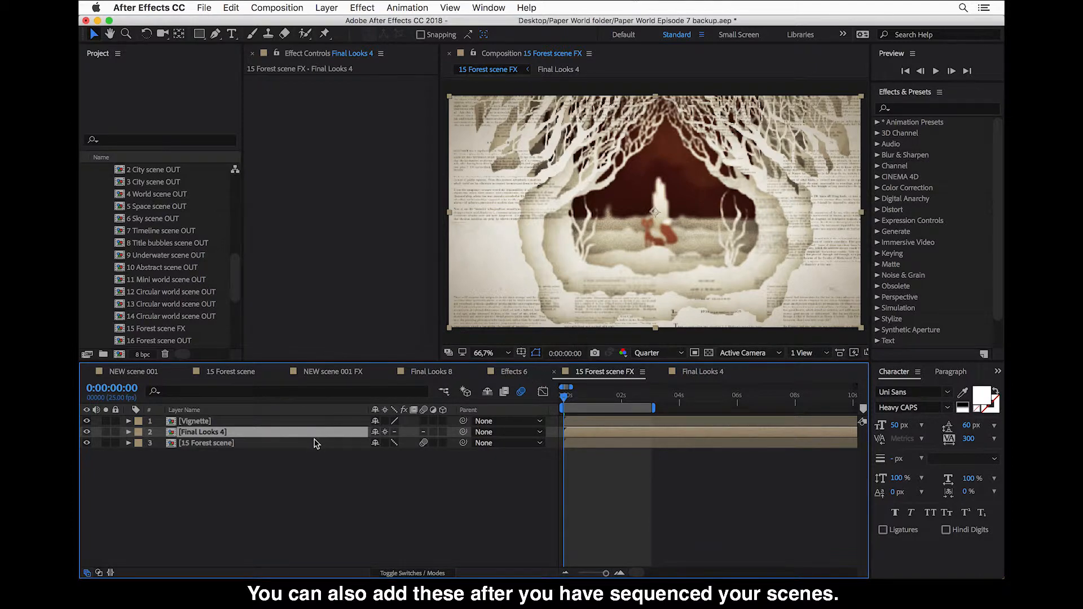
{"action": "mouse_move", "coordinate": [310, 449]}
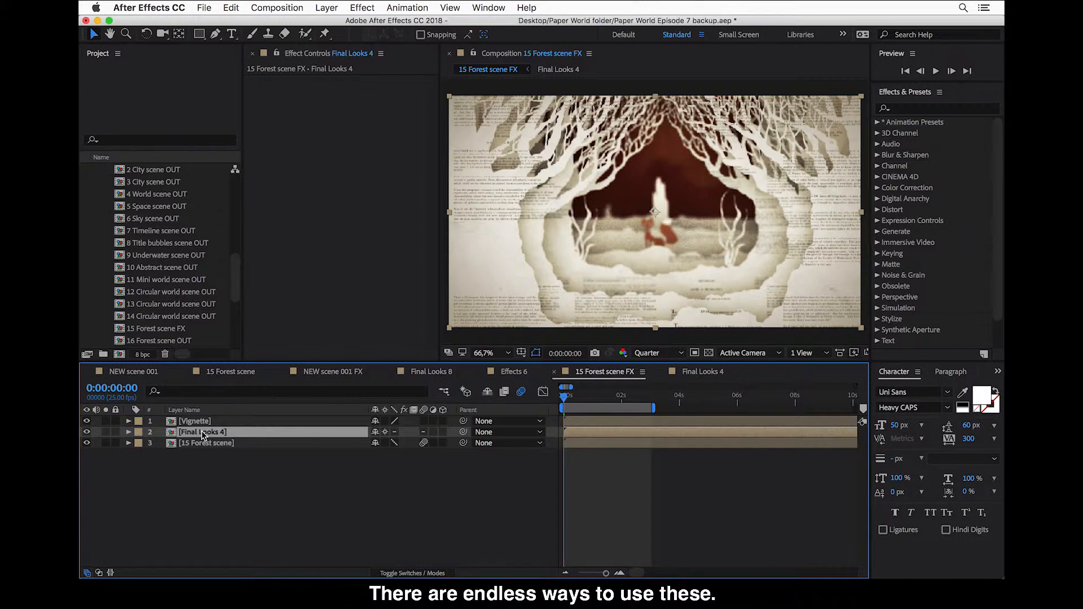
{"action": "mouse_move", "coordinate": [234, 292]}
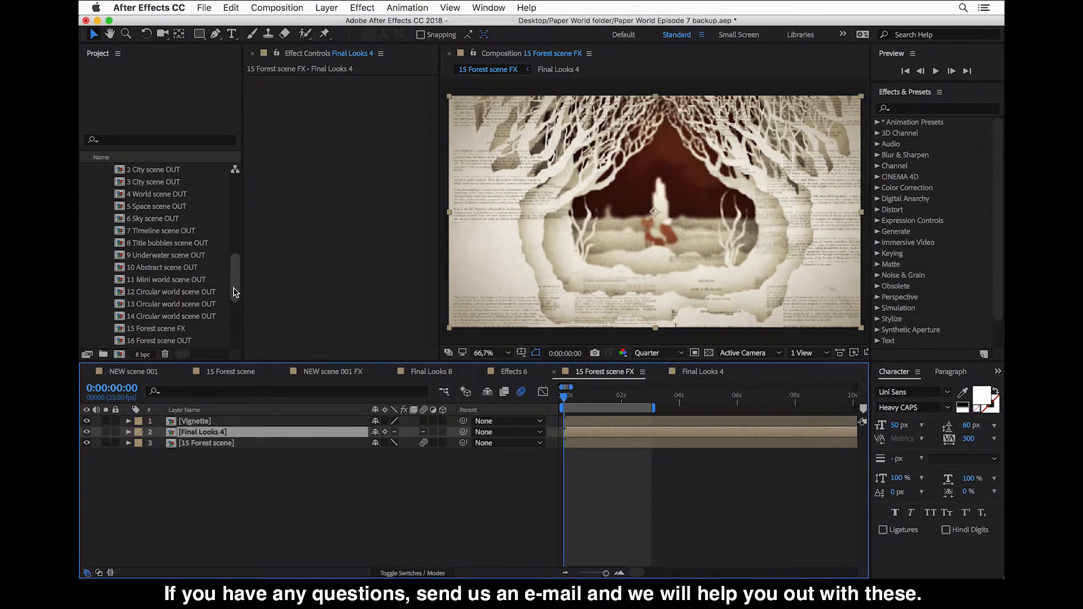
{"action": "mouse_move", "coordinate": [233, 437]}
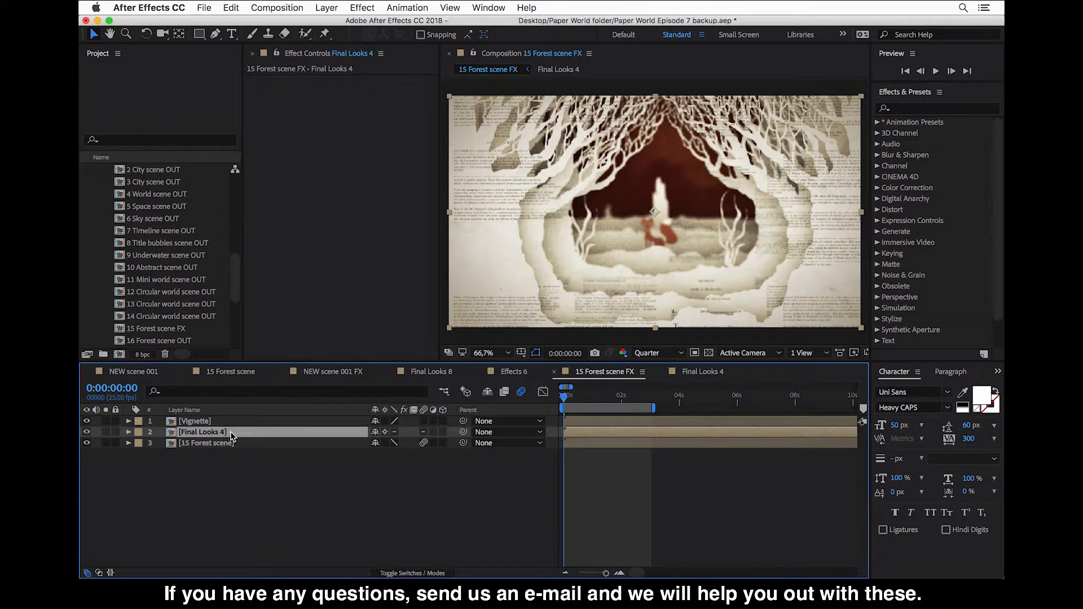